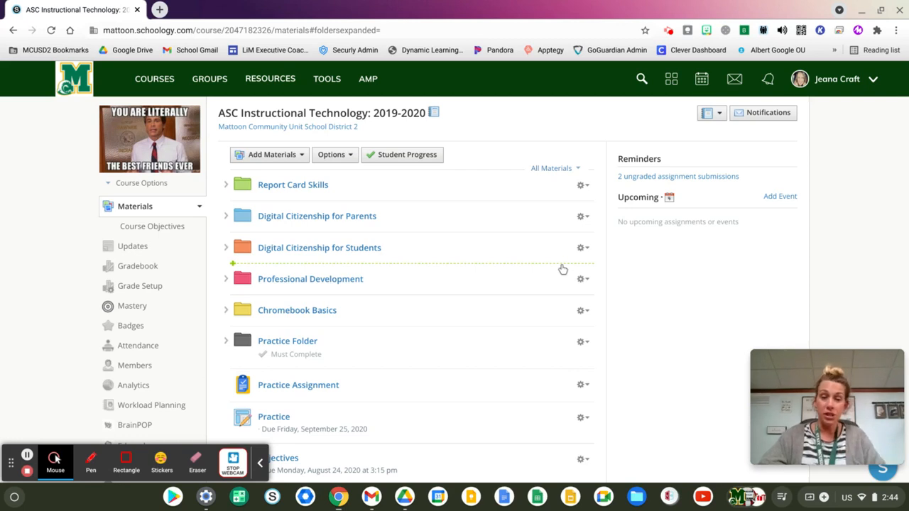
Step: Reach the Schoology App Center from the apps grid
{"action": "scroll", "scroll_direction": "down", "scroll_amount": 3}
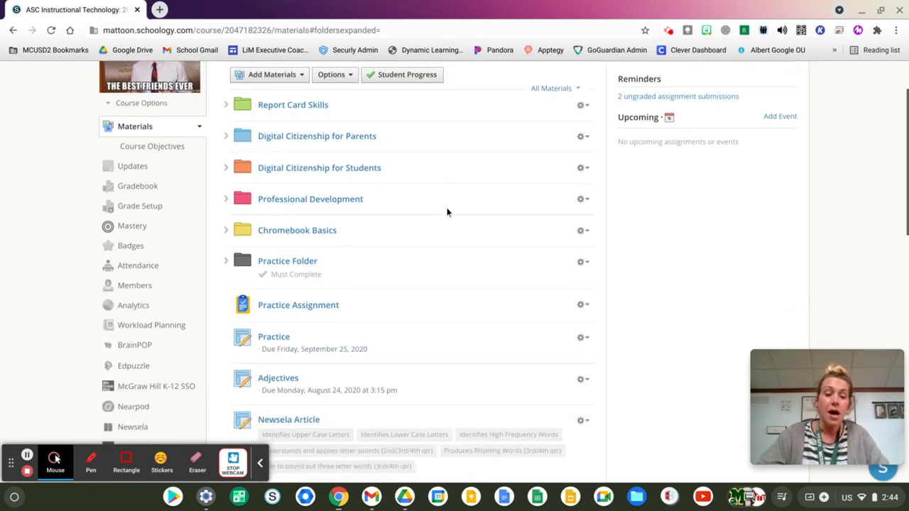
{"action": "scroll", "scroll_direction": "down", "scroll_amount": 3}
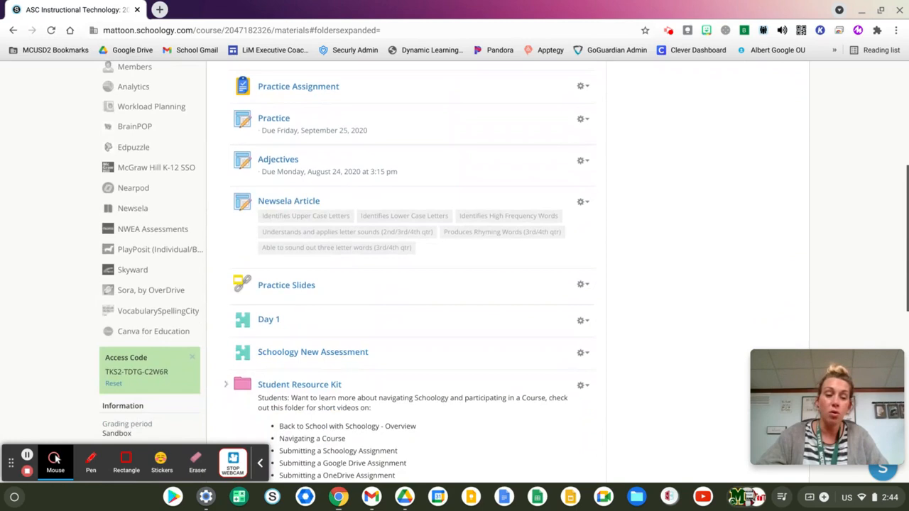
{"action": "mouse_move", "coordinate": [153, 331]}
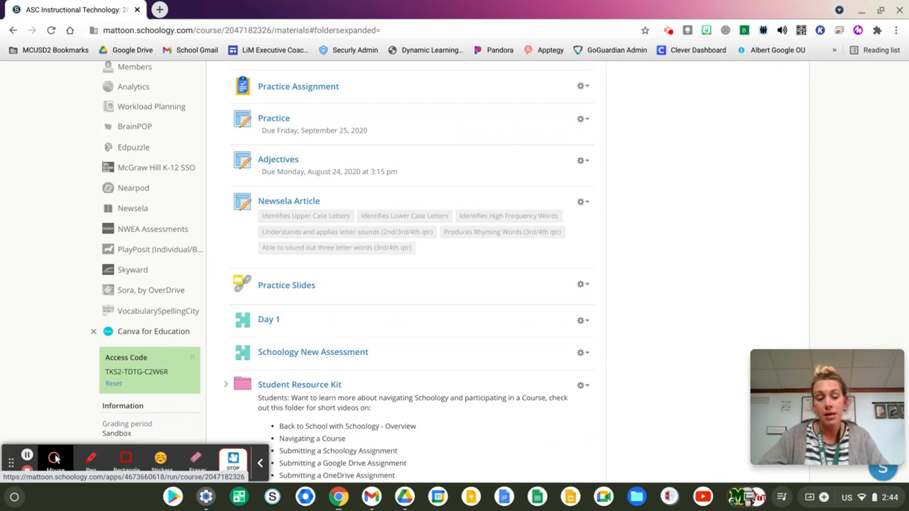
{"action": "scroll", "scroll_direction": "up", "scroll_amount": 3}
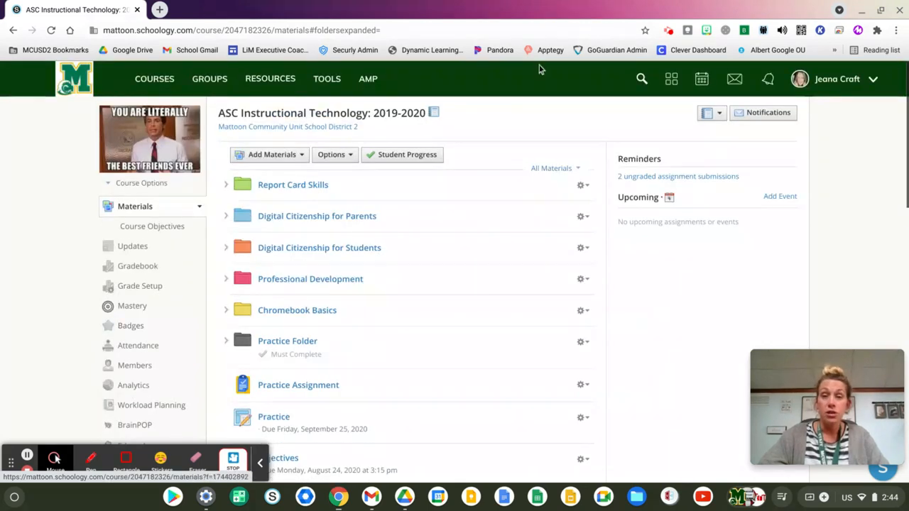
{"action": "left_click", "coordinate": [670, 79]}
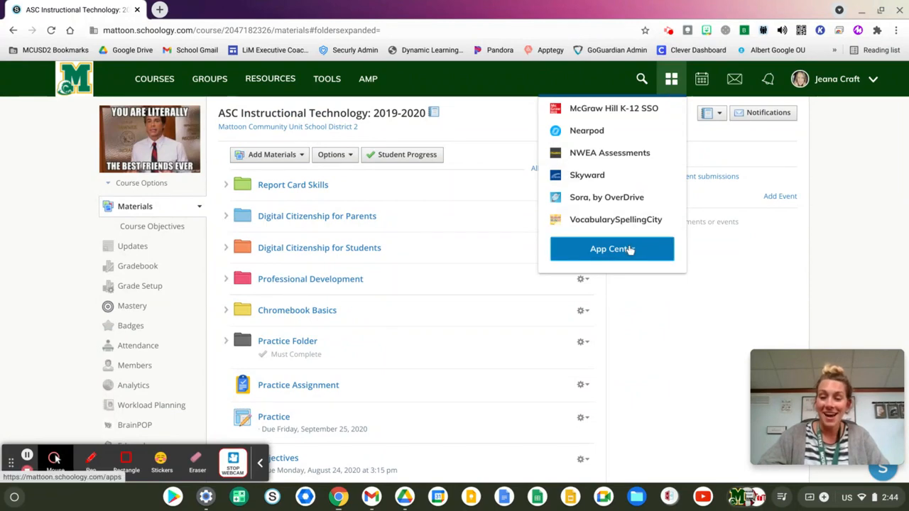
{"action": "left_click", "coordinate": [613, 248]}
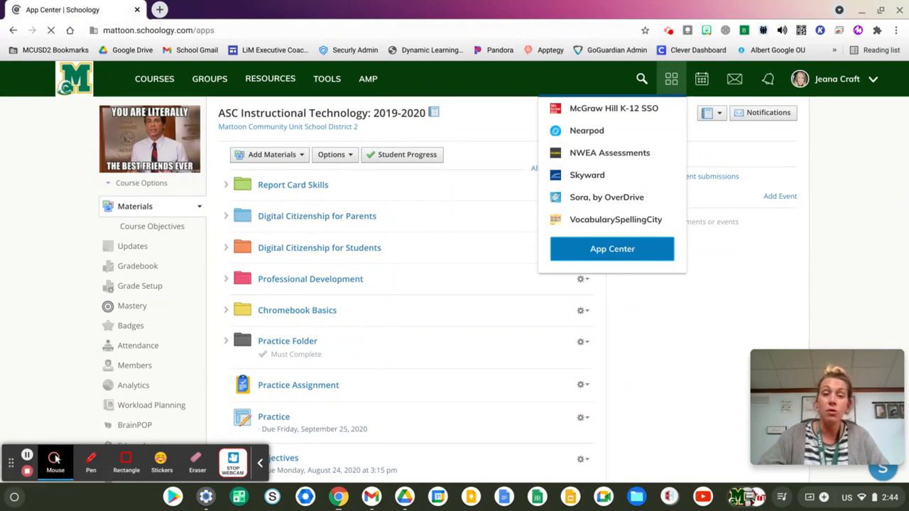
{"action": "left_click", "coordinate": [611, 249]}
{"action": "type", "text": "ca"}
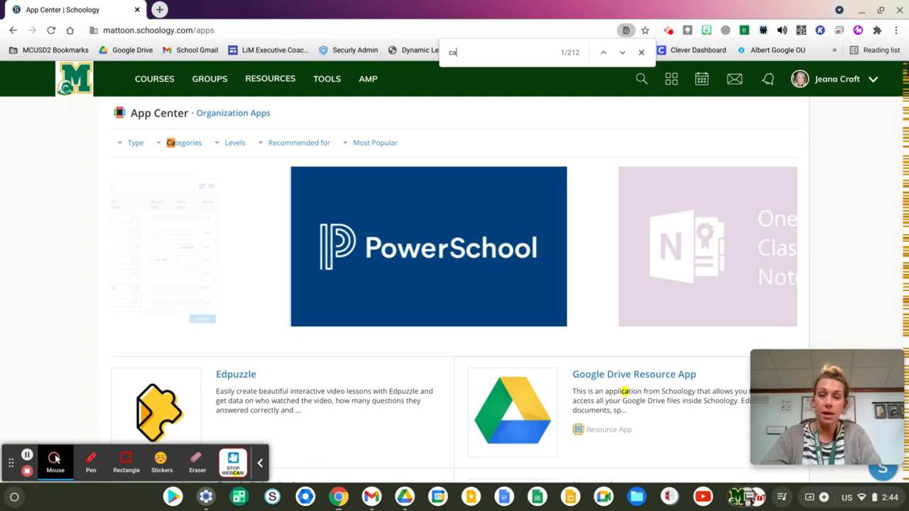
Step: Find Canva for Education, start its LTI install, and dismiss the consent notice
{"action": "type", "text": "nva"}
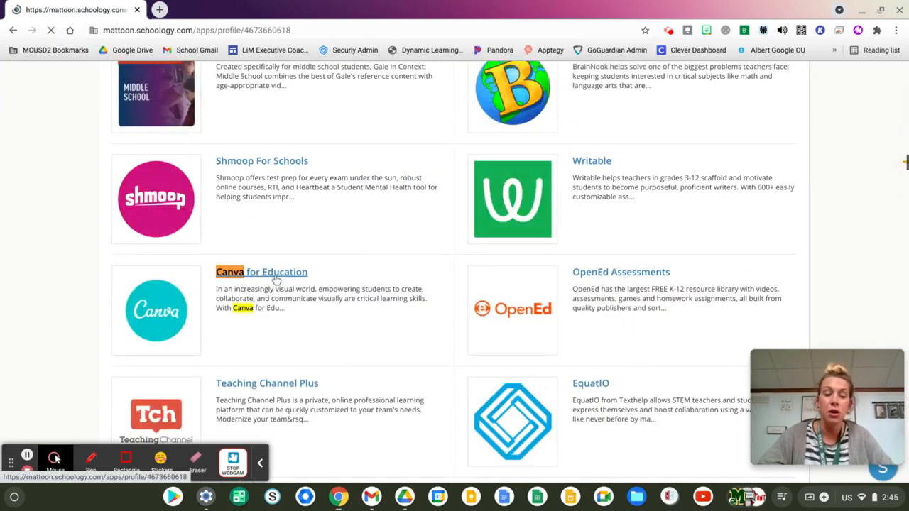
{"action": "left_click", "coordinate": [262, 273]}
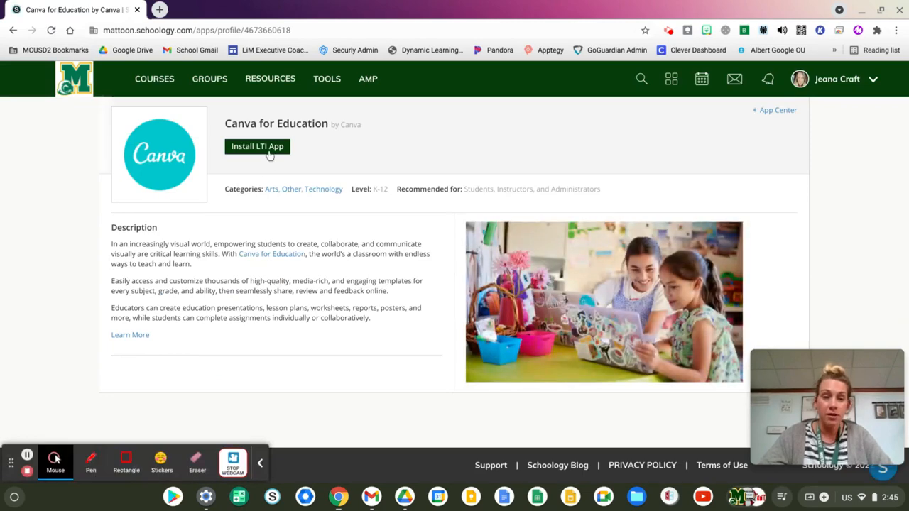
{"action": "left_click", "coordinate": [258, 146]}
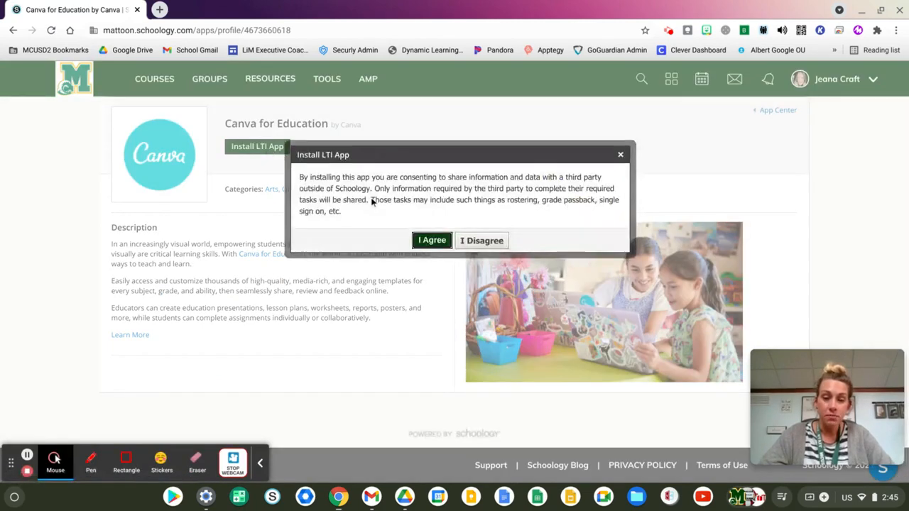
{"action": "mouse_move", "coordinate": [642, 166]}
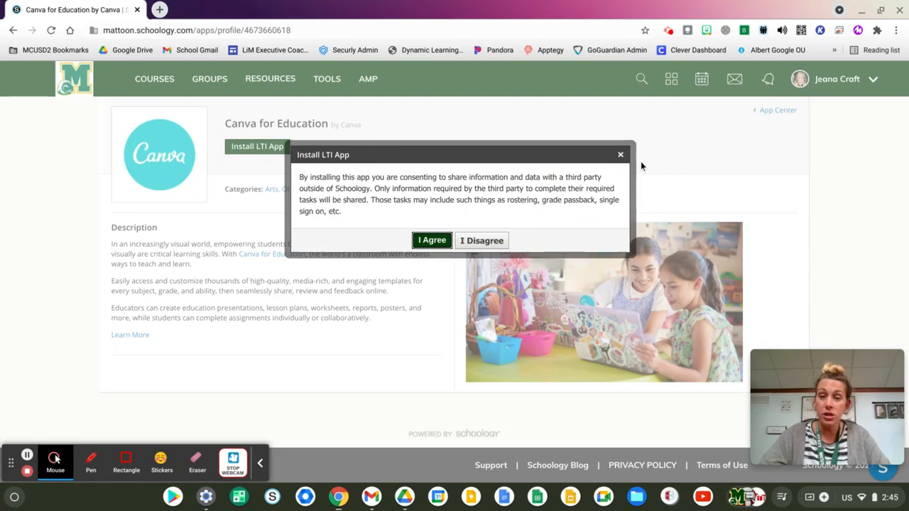
{"action": "left_click", "coordinate": [619, 154]}
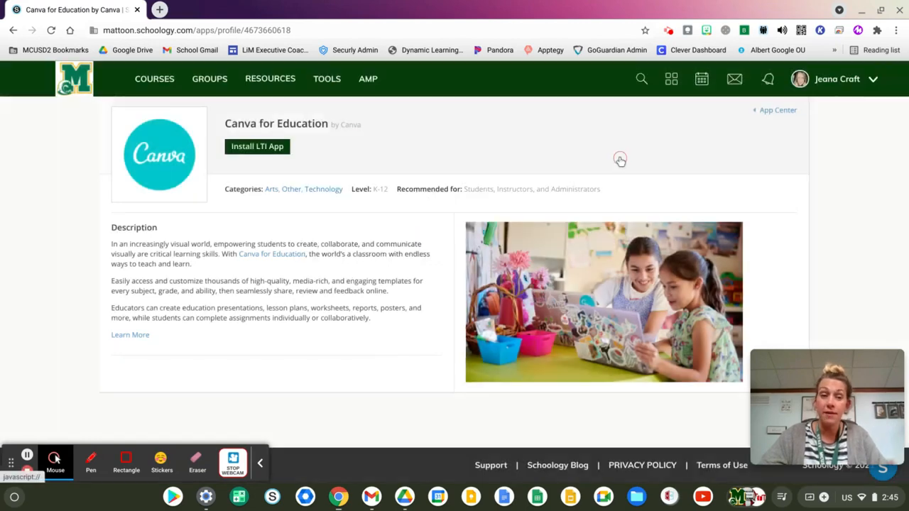
{"action": "left_click", "coordinate": [154, 79]}
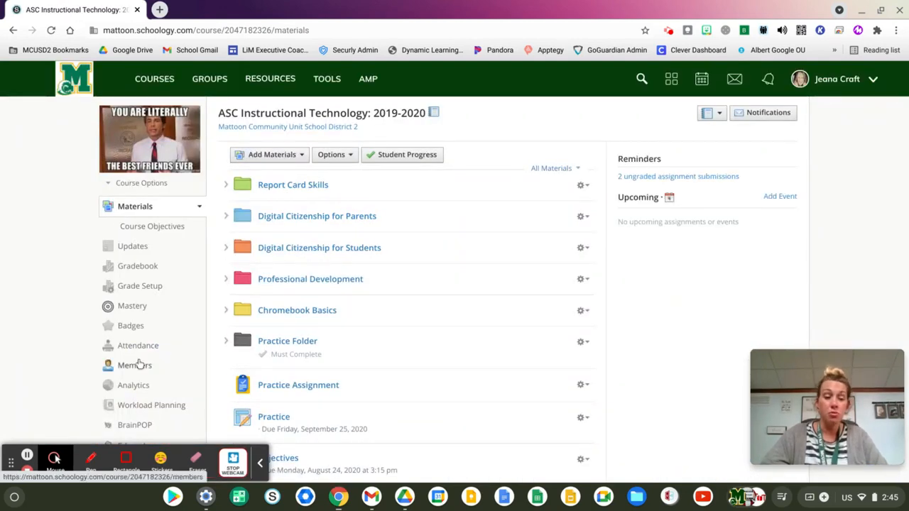
Step: Scroll the materials sidebar to confirm Canva for Education is among the course tools
{"action": "scroll", "scroll_direction": "down", "scroll_amount": 3}
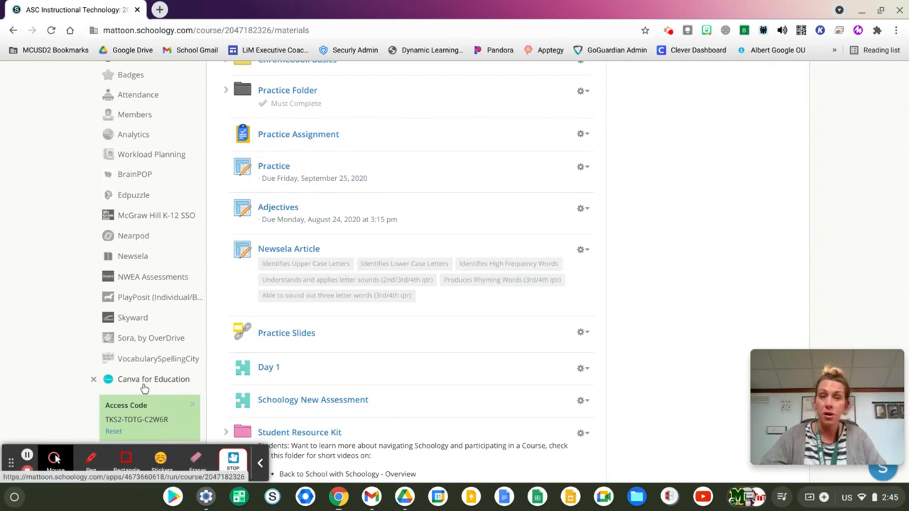
{"action": "scroll", "scroll_direction": "up", "scroll_amount": 3}
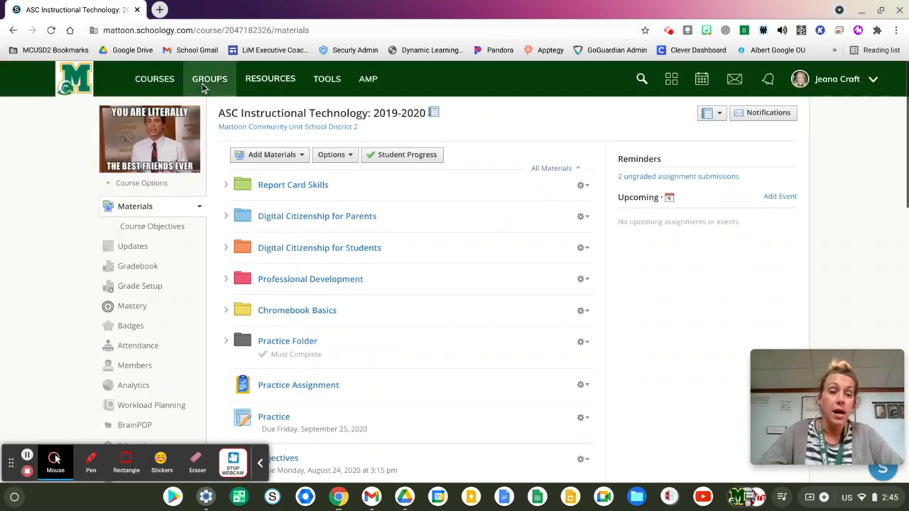
Step: From Course Options > External Tool Providers, edit the Canva for Education provider
{"action": "left_click", "coordinate": [143, 182]}
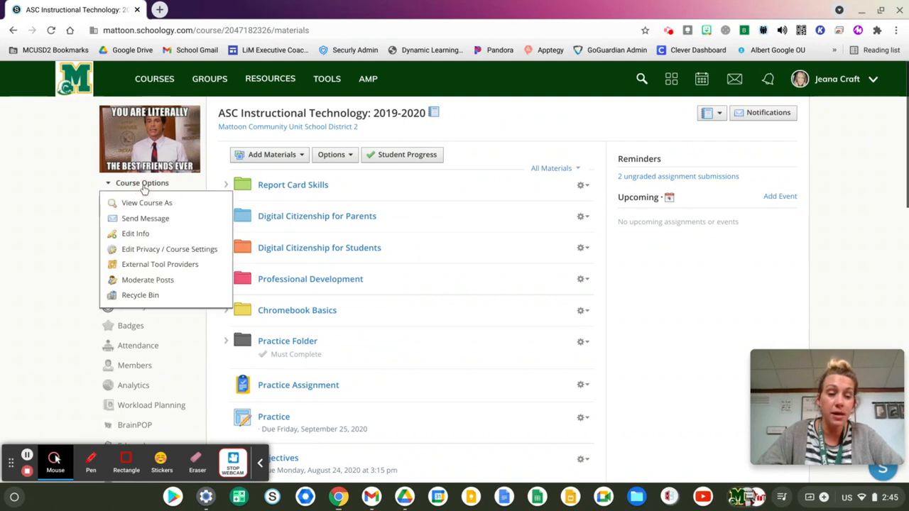
{"action": "mouse_move", "coordinate": [159, 264]}
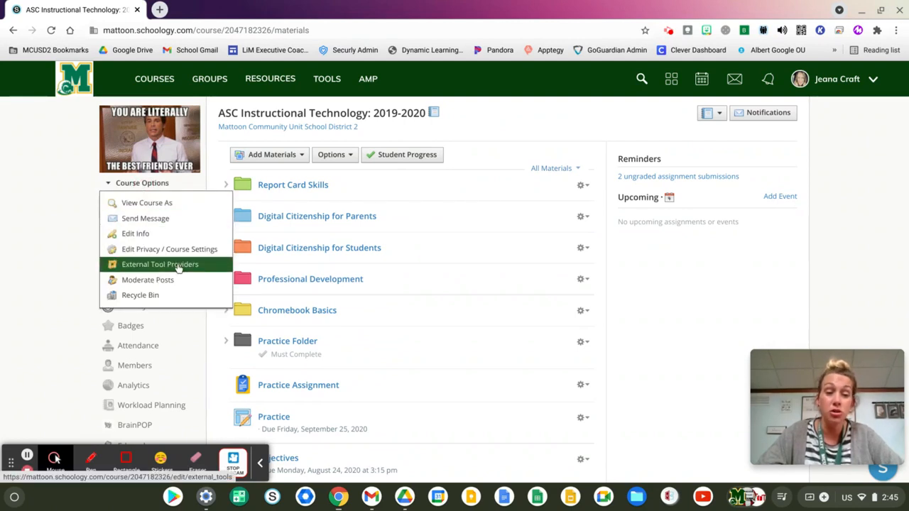
{"action": "left_click", "coordinate": [159, 263]}
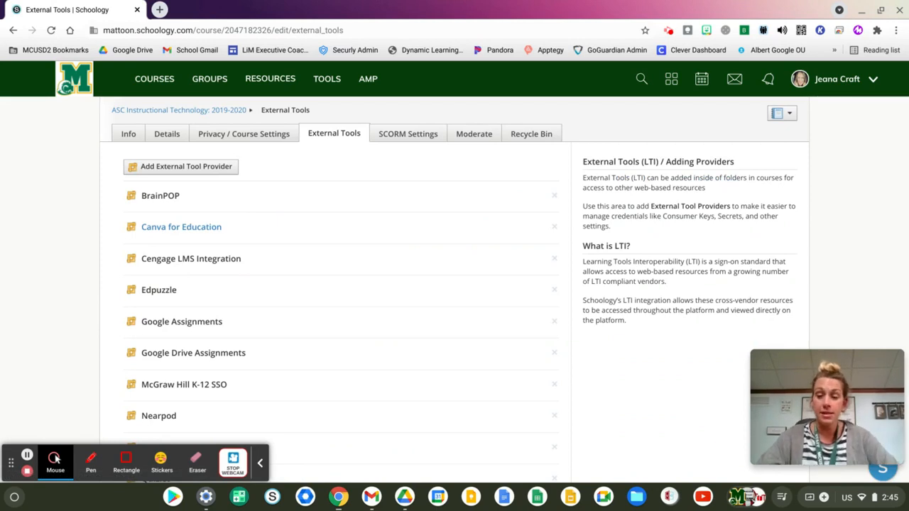
{"action": "scroll", "scroll_direction": "down", "scroll_amount": 3}
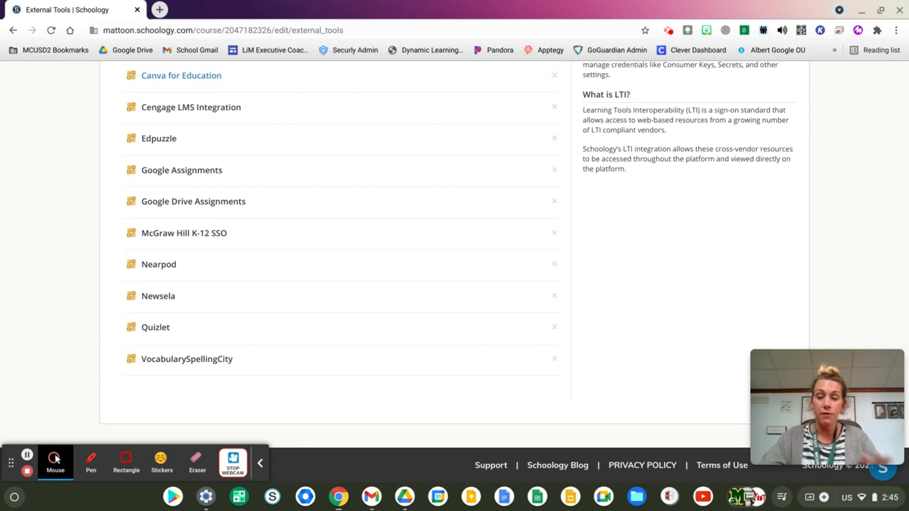
{"action": "scroll", "scroll_direction": "up", "scroll_amount": 3}
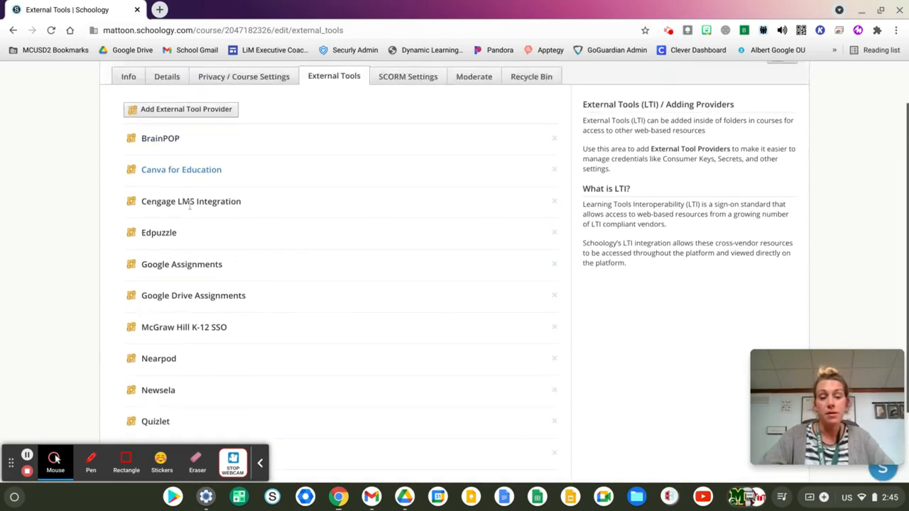
{"action": "mouse_move", "coordinate": [181, 169]}
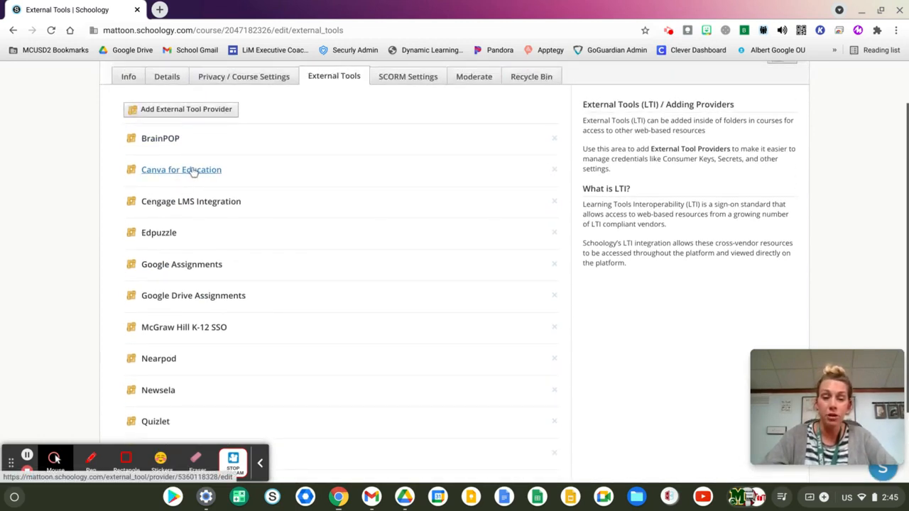
{"action": "mouse_move", "coordinate": [191, 176]}
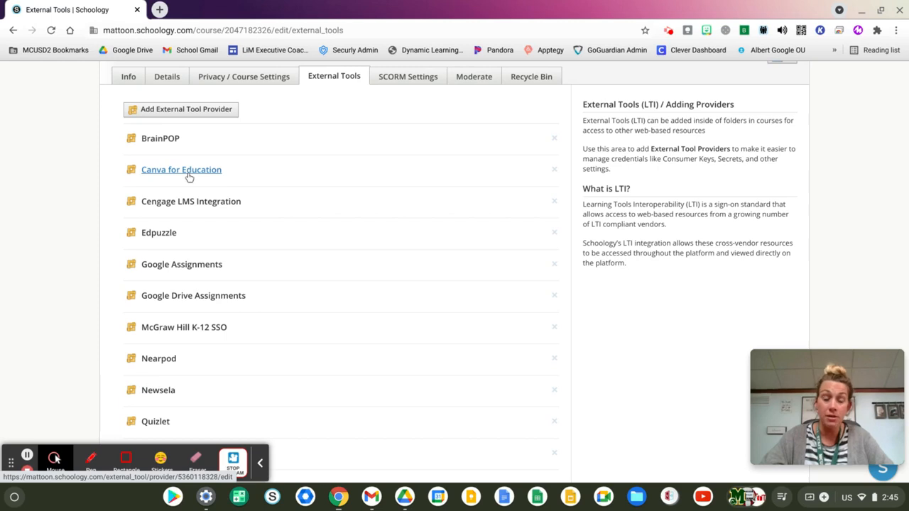
{"action": "left_click", "coordinate": [182, 170]}
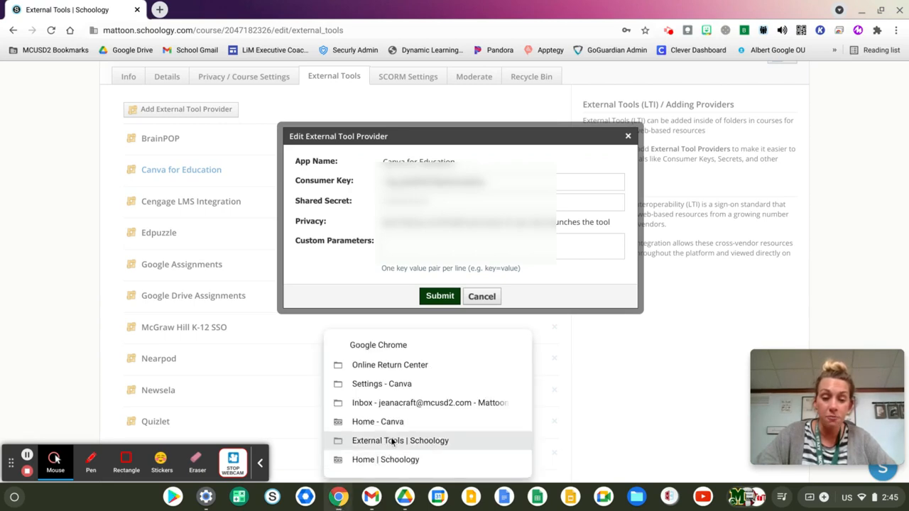
Step: Switch to Canva and reach the Billing & Teams settings of the class account
{"action": "left_click", "coordinate": [378, 421]}
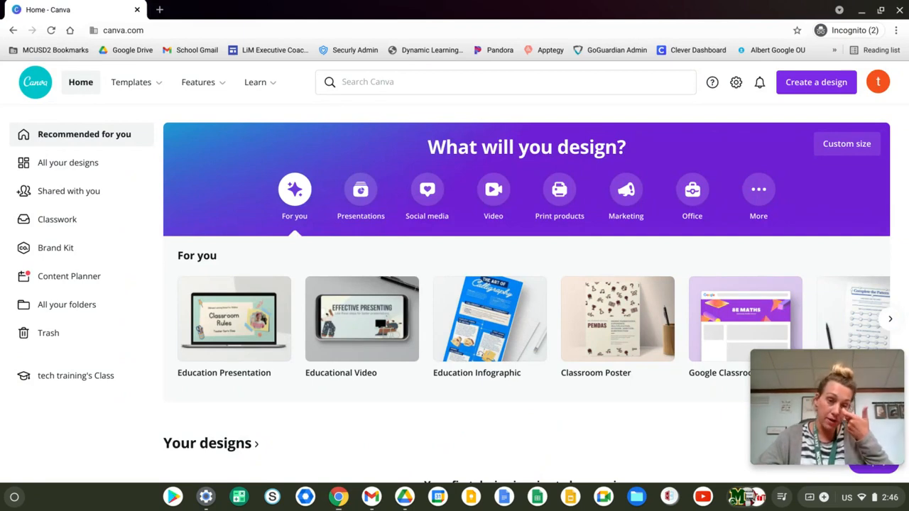
{"action": "mouse_move", "coordinate": [488, 318]}
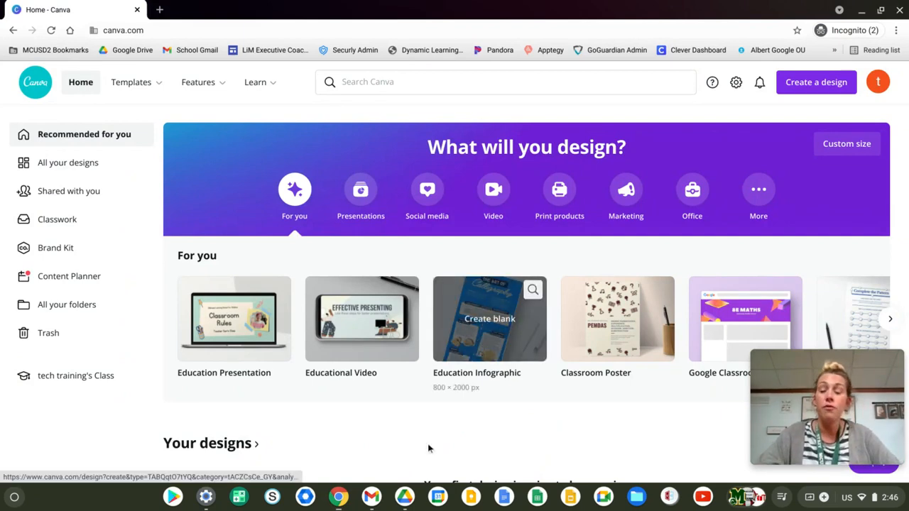
{"action": "left_click", "coordinate": [736, 80]}
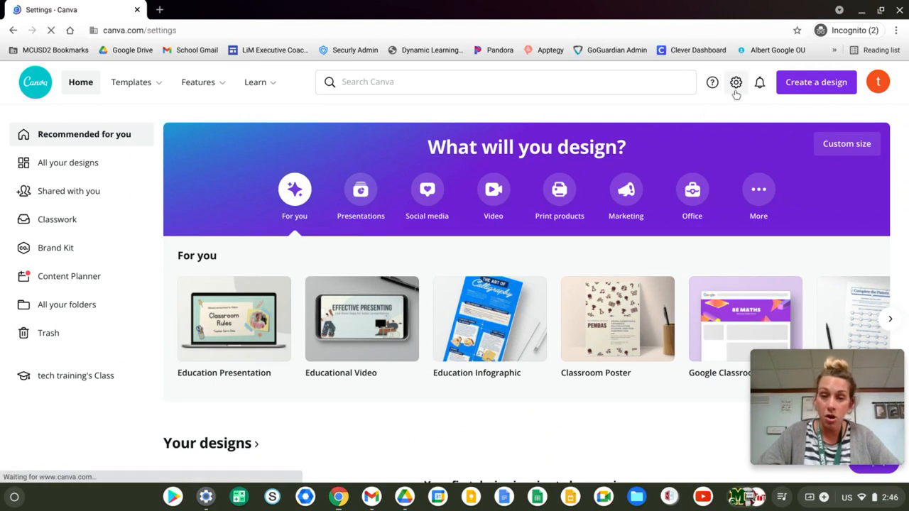
{"action": "left_click", "coordinate": [736, 82]}
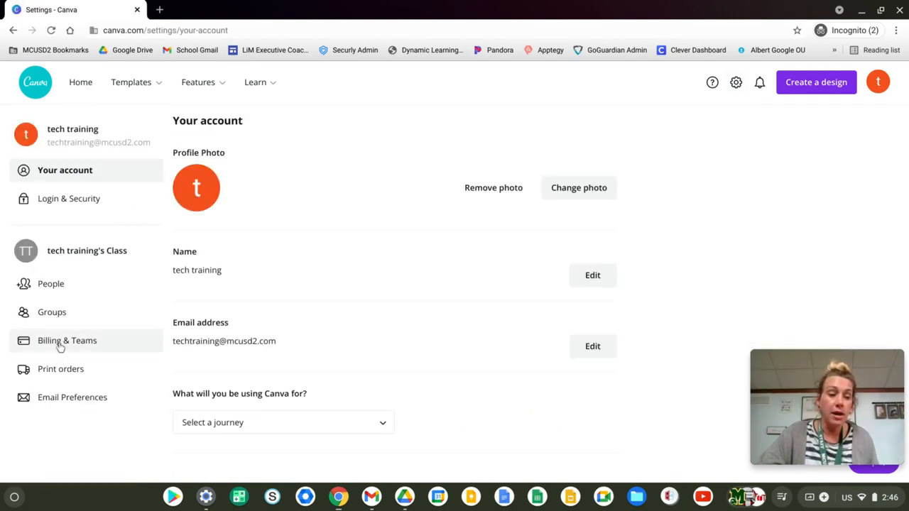
{"action": "mouse_move", "coordinate": [67, 341]}
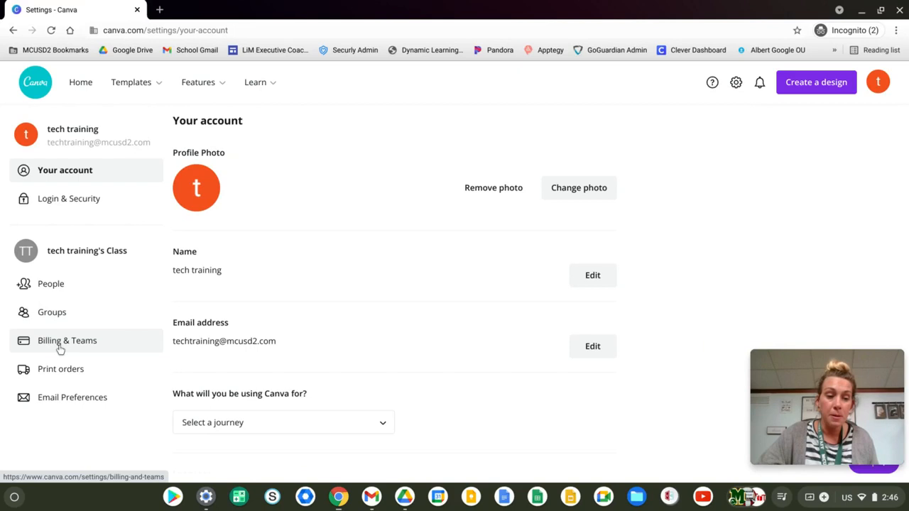
{"action": "left_click", "coordinate": [66, 341]}
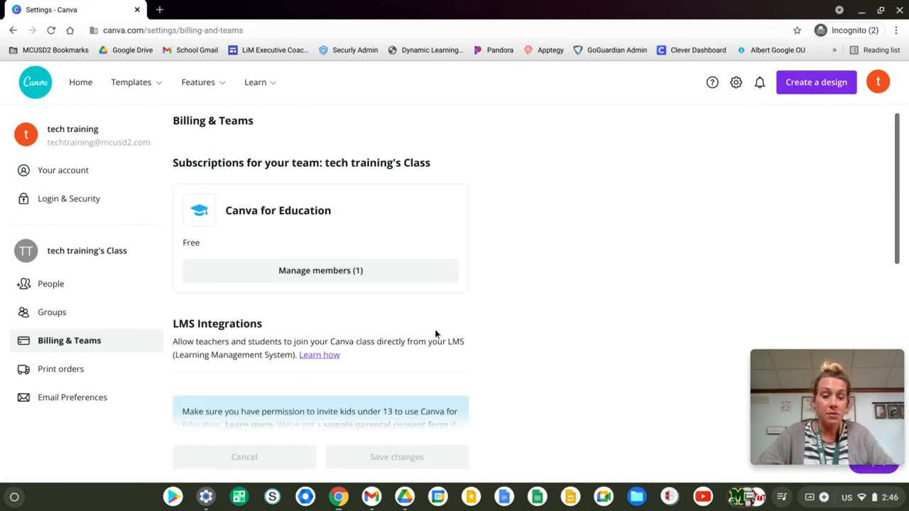
{"action": "mouse_move", "coordinate": [382, 314]}
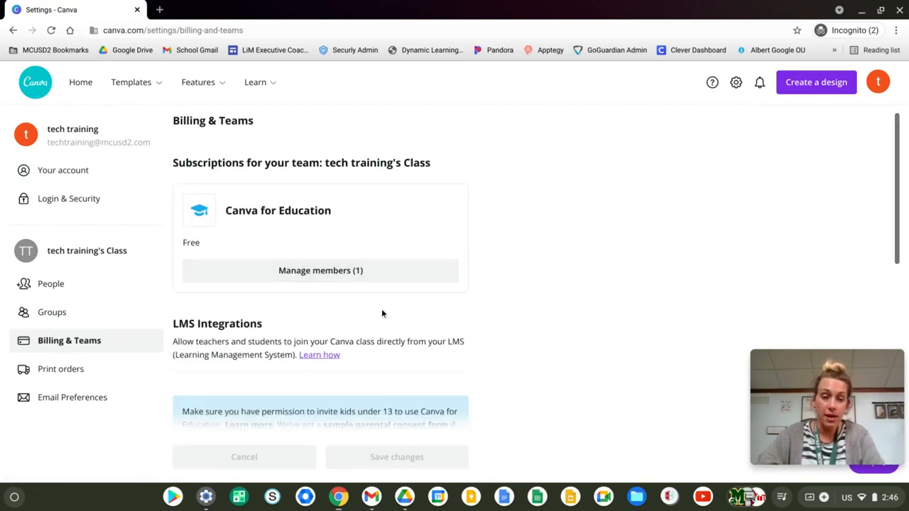
Step: Toggle Enable LTI Integration off and on to regenerate the consumer key
{"action": "scroll", "scroll_direction": "down", "scroll_amount": 3}
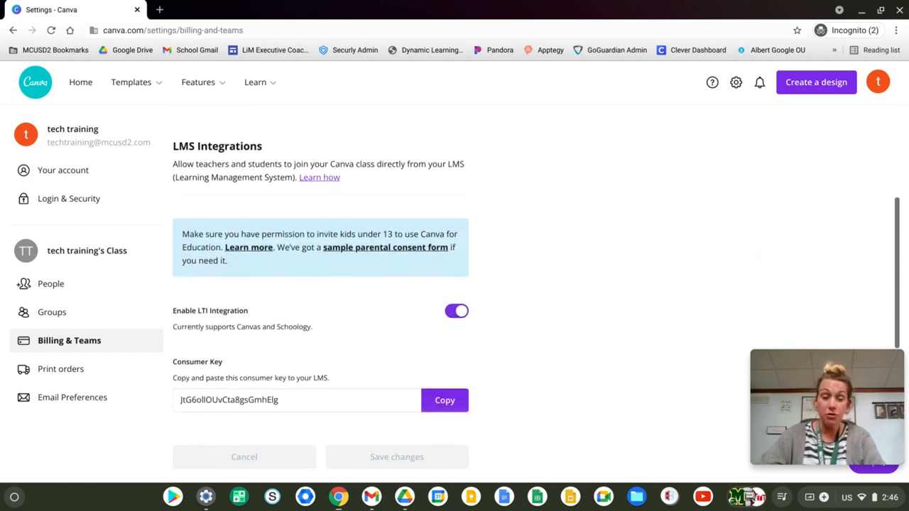
{"action": "left_click", "coordinate": [457, 309]}
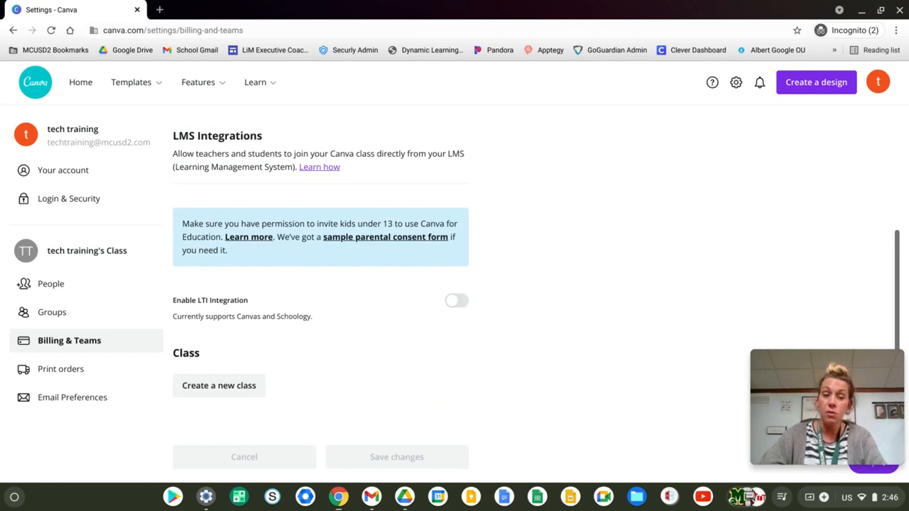
{"action": "left_click", "coordinate": [457, 301]}
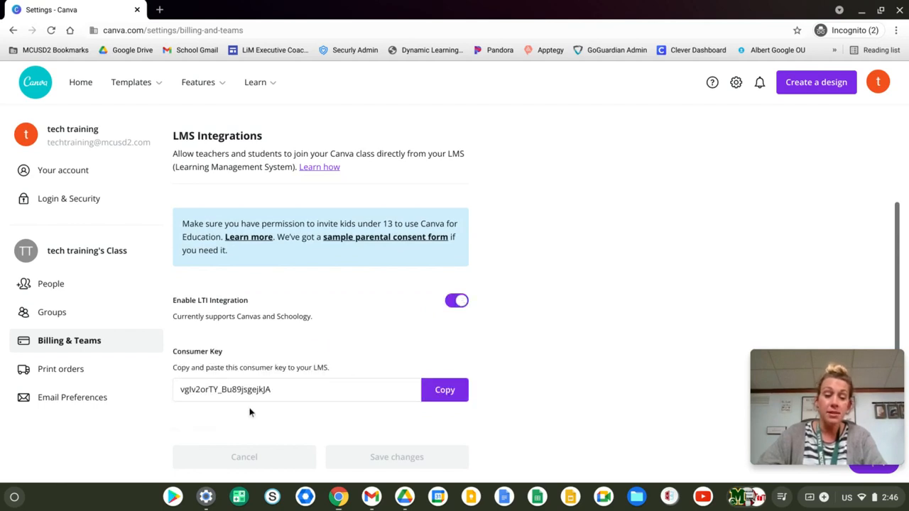
{"action": "scroll", "scroll_direction": "down", "scroll_amount": 3}
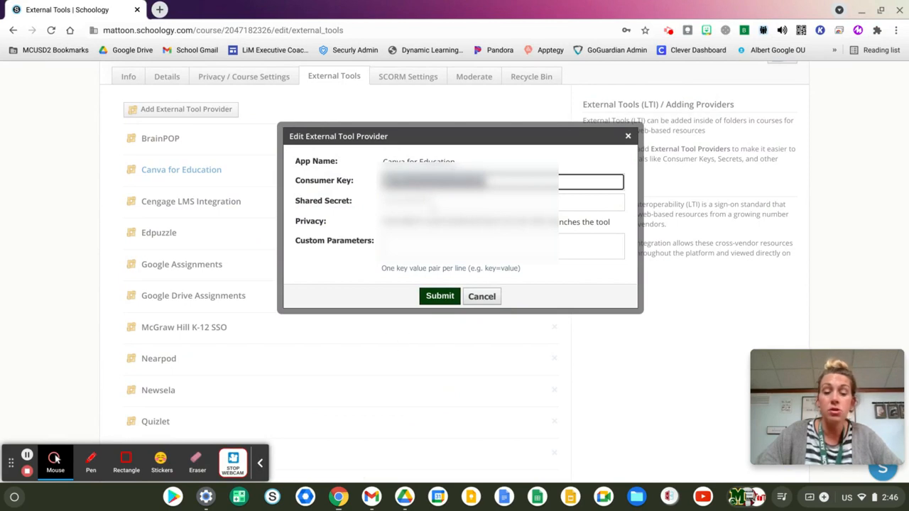
{"action": "mouse_move", "coordinate": [440, 297]}
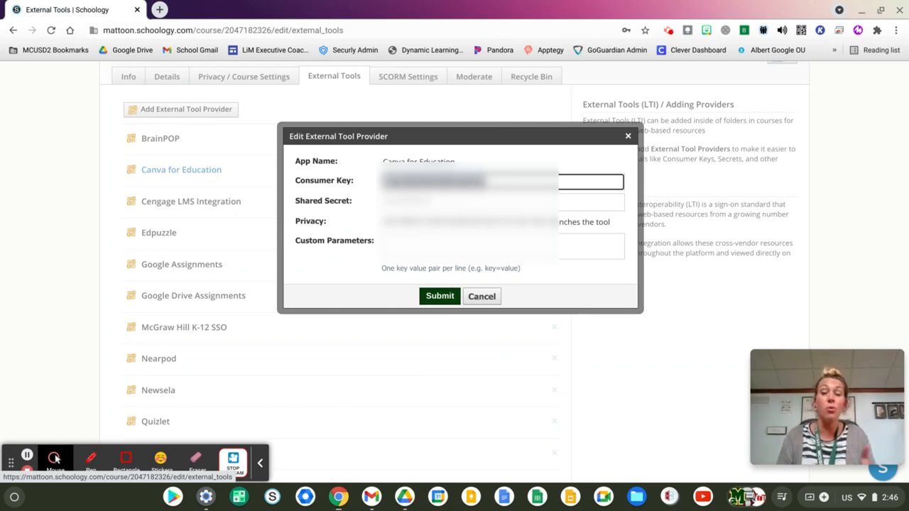
Step: Submit the Canva for Education provider edits and return to the External Tools list
{"action": "left_click", "coordinate": [482, 296]}
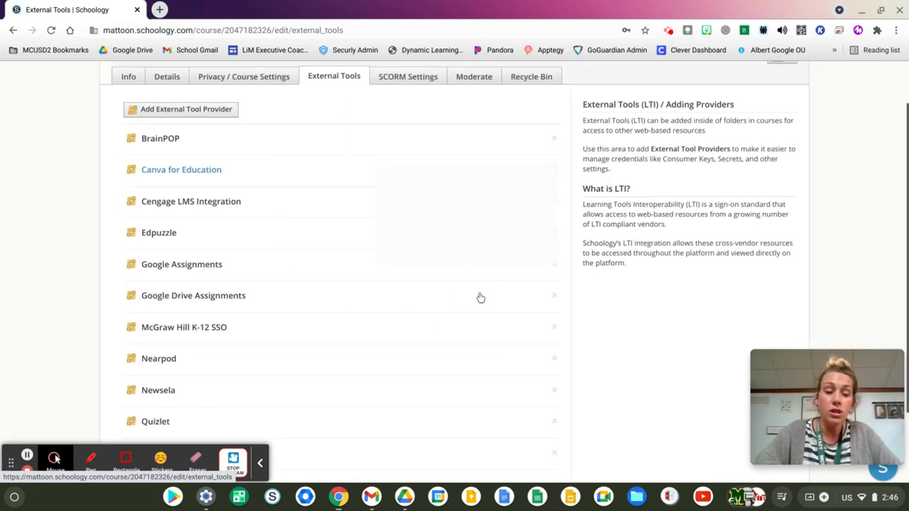
{"action": "scroll", "scroll_direction": "up", "scroll_amount": 3}
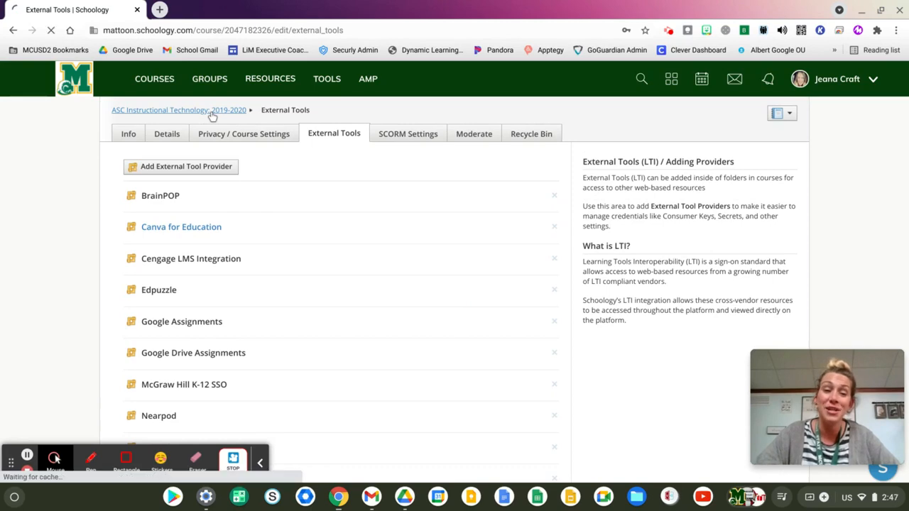
Step: Launch Canva for Education from the course sidebar, then close the Canva window
{"action": "left_click", "coordinate": [179, 111]}
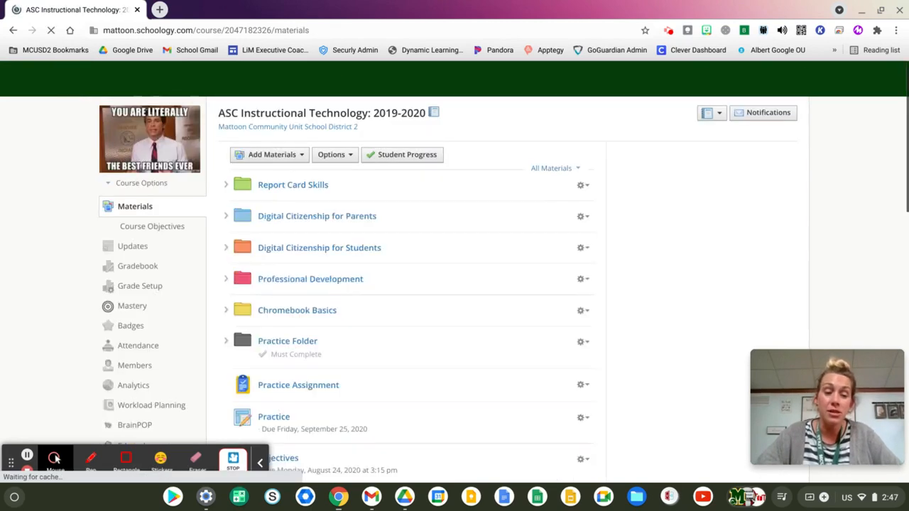
{"action": "scroll", "scroll_direction": "down", "scroll_amount": 3}
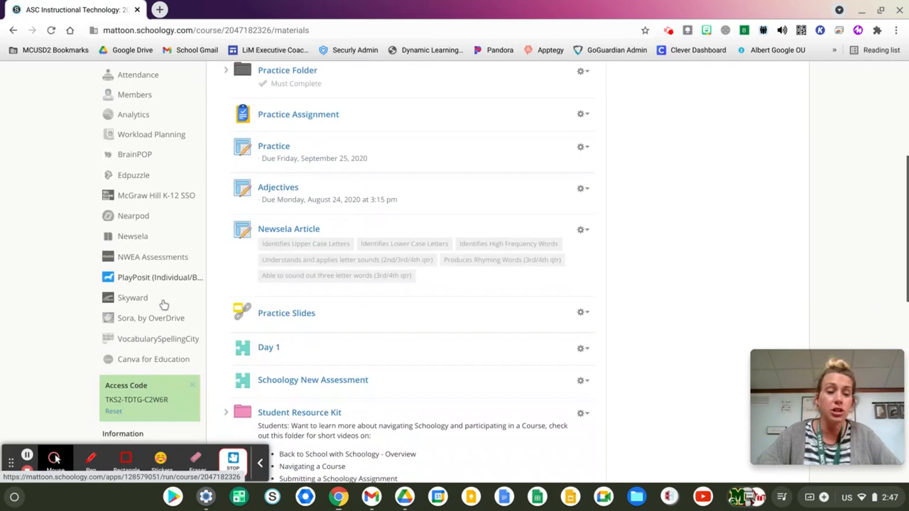
{"action": "left_click", "coordinate": [153, 358]}
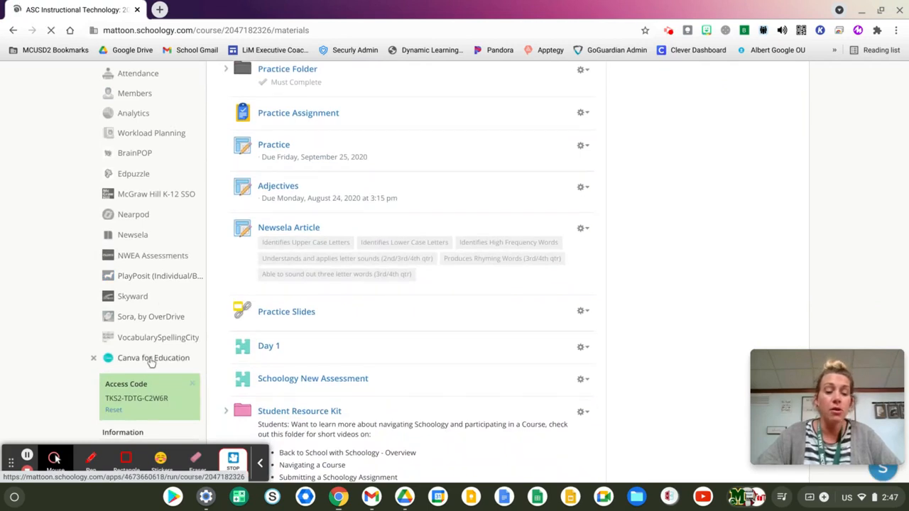
{"action": "left_click", "coordinate": [154, 358]}
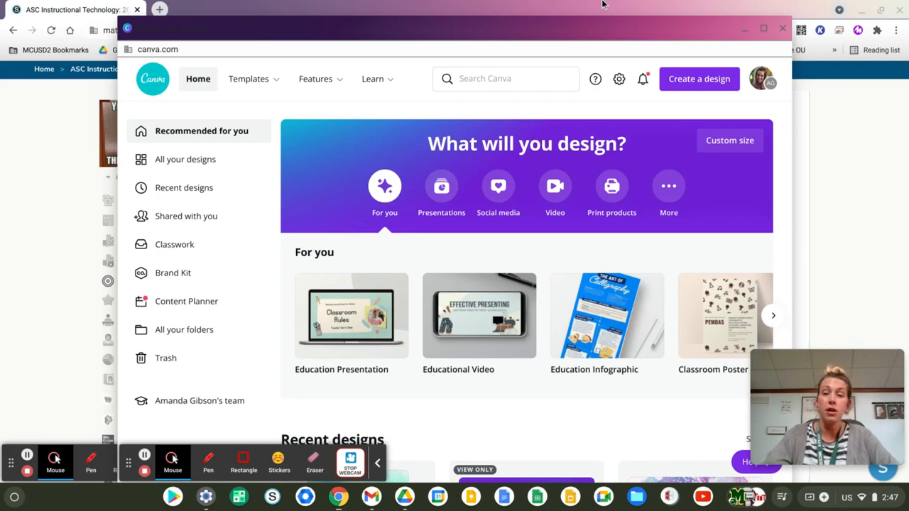
{"action": "mouse_move", "coordinate": [782, 30]}
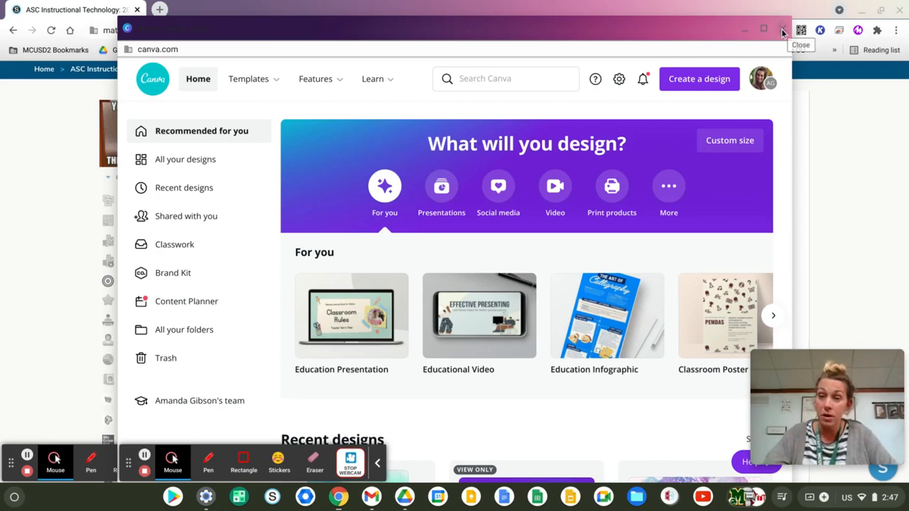
{"action": "left_click", "coordinate": [784, 28]}
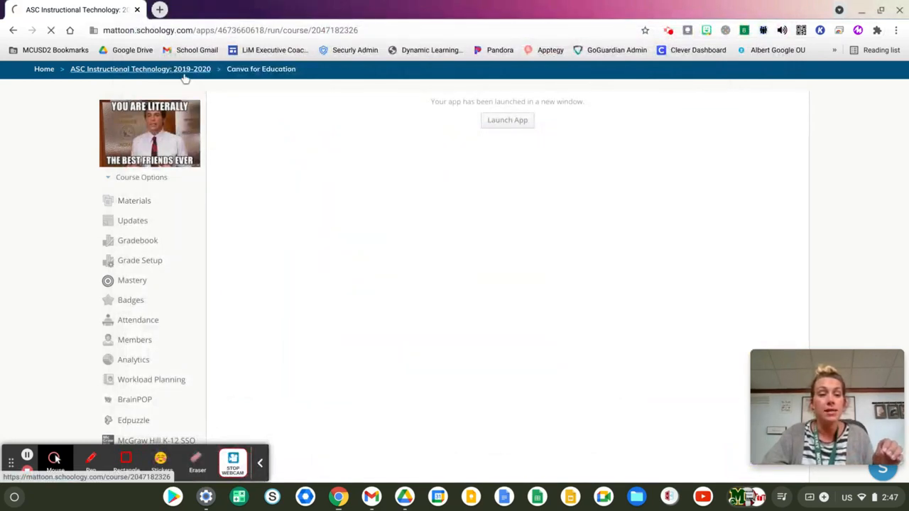
Step: Go back to course Materials and choose Add Materials > Add Assignment
{"action": "left_click", "coordinate": [134, 200]}
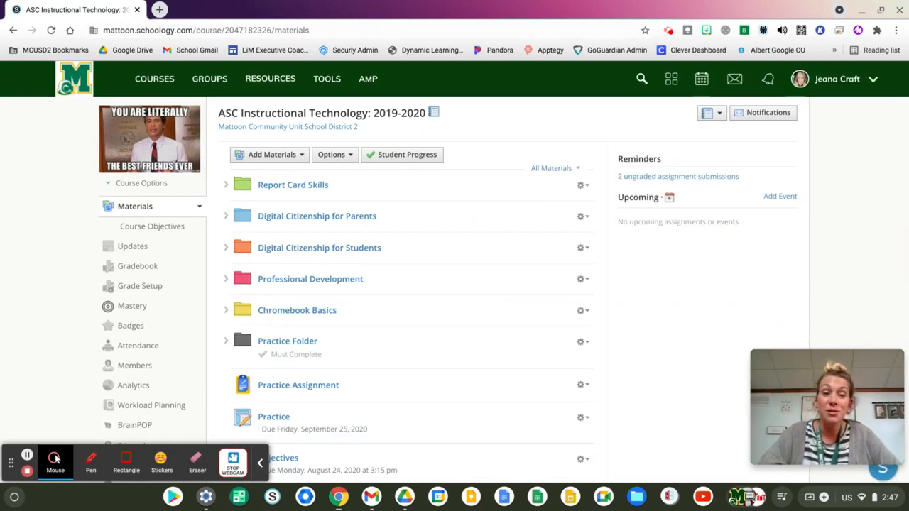
{"action": "mouse_move", "coordinate": [301, 167]}
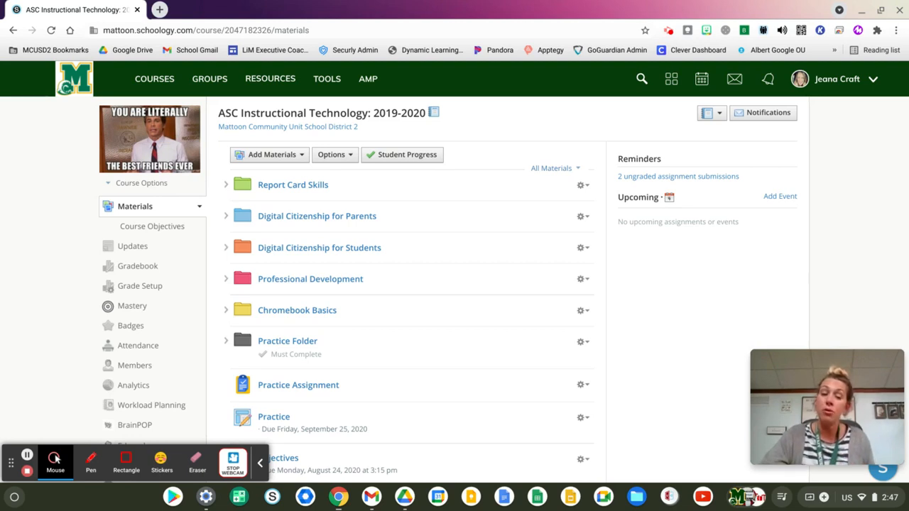
{"action": "left_click", "coordinate": [271, 154]}
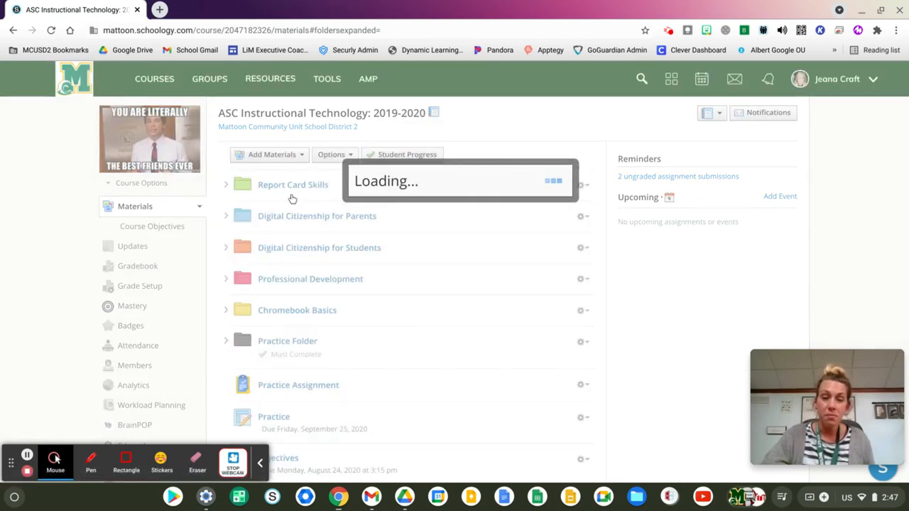
Step: Name the new assignment 'Practice Canva'
{"action": "left_click", "coordinate": [273, 153]}
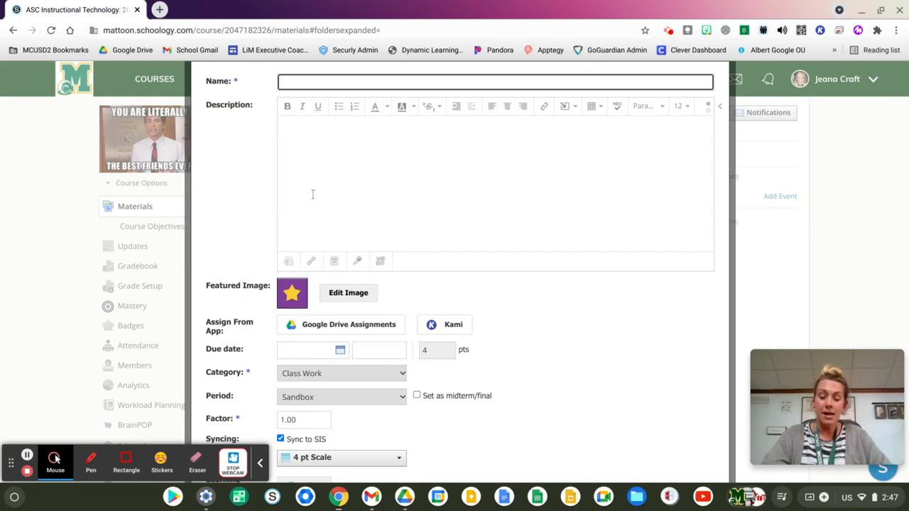
{"action": "type", "text": "Practice"}
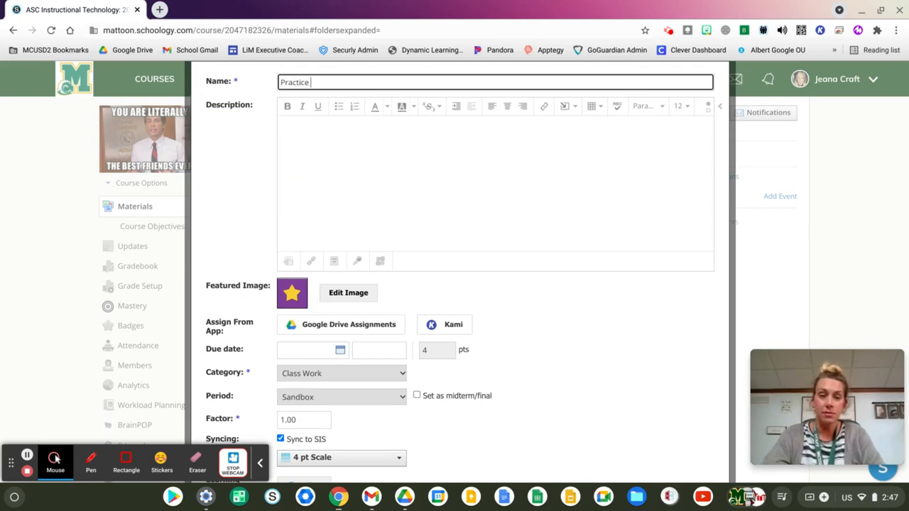
{"action": "type", "text": "Canva"}
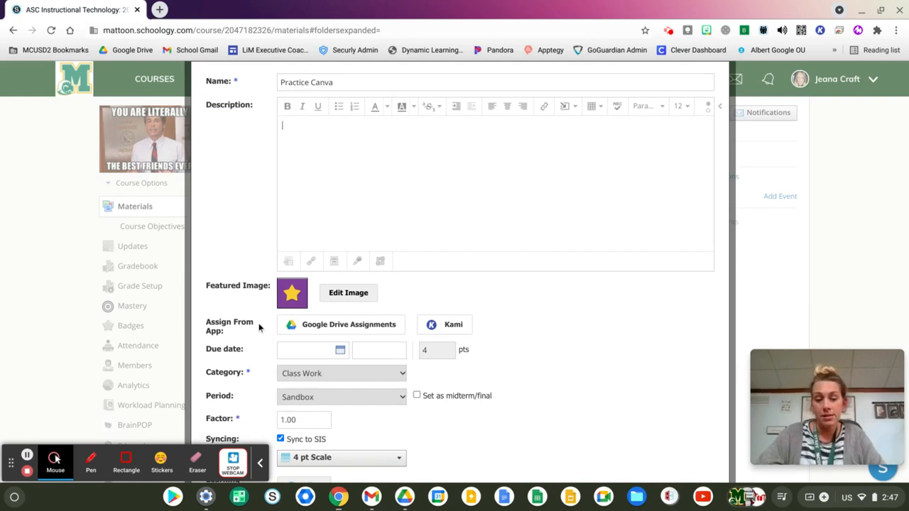
{"action": "mouse_move", "coordinate": [577, 193]}
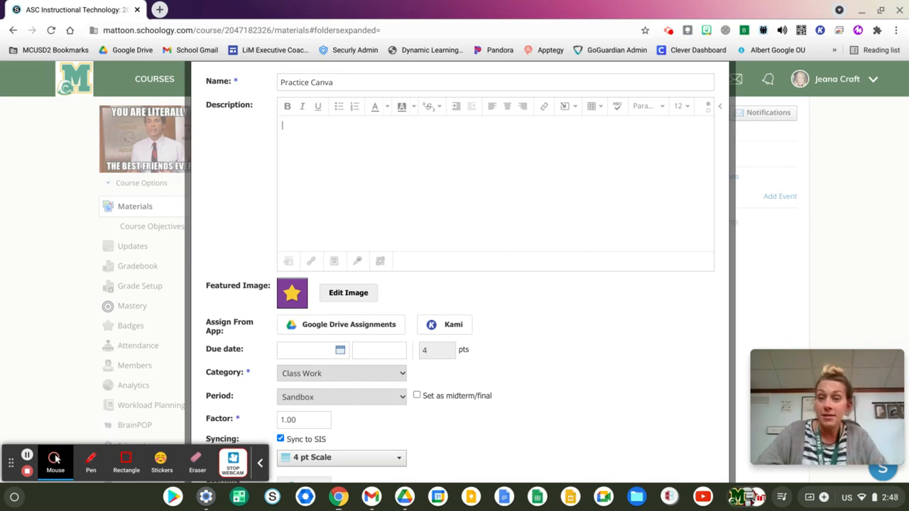
{"action": "mouse_move", "coordinate": [576, 162]}
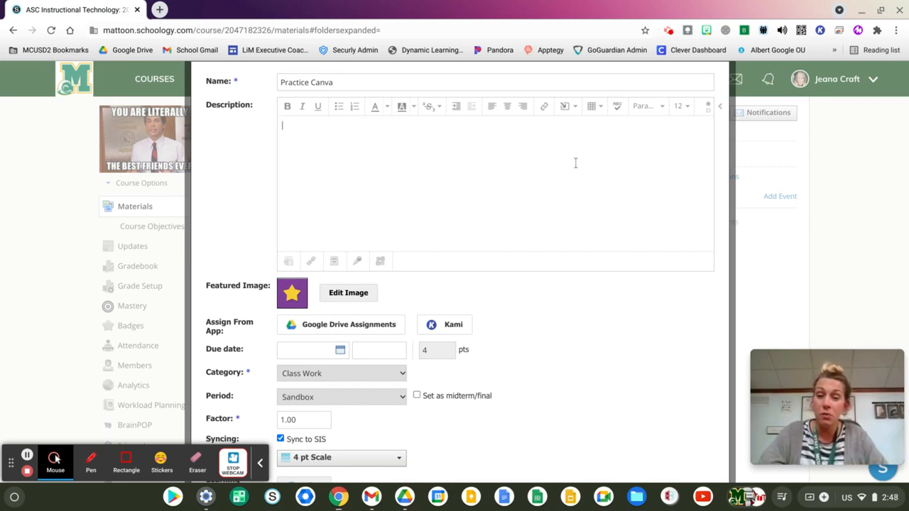
{"action": "mouse_move", "coordinate": [565, 106]}
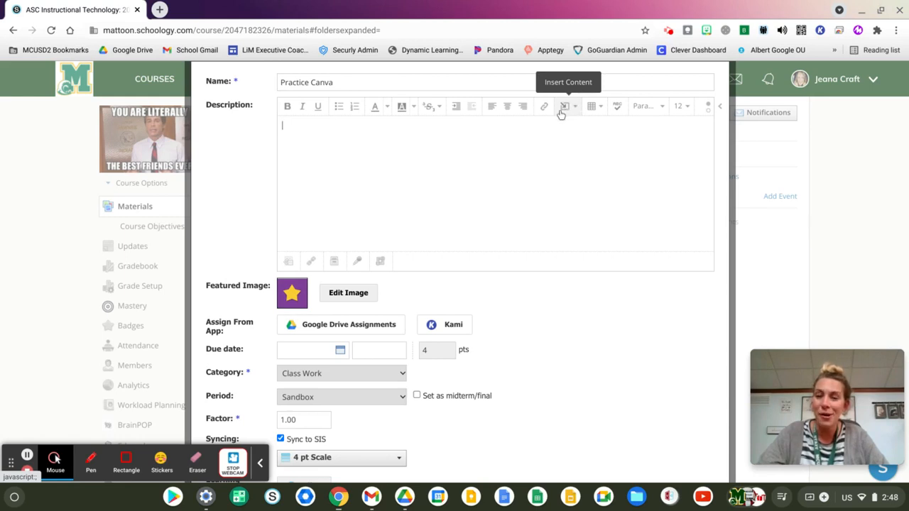
Step: Insert a Canva for Education design into the assignment description via Insert Content
{"action": "left_click", "coordinate": [565, 106]}
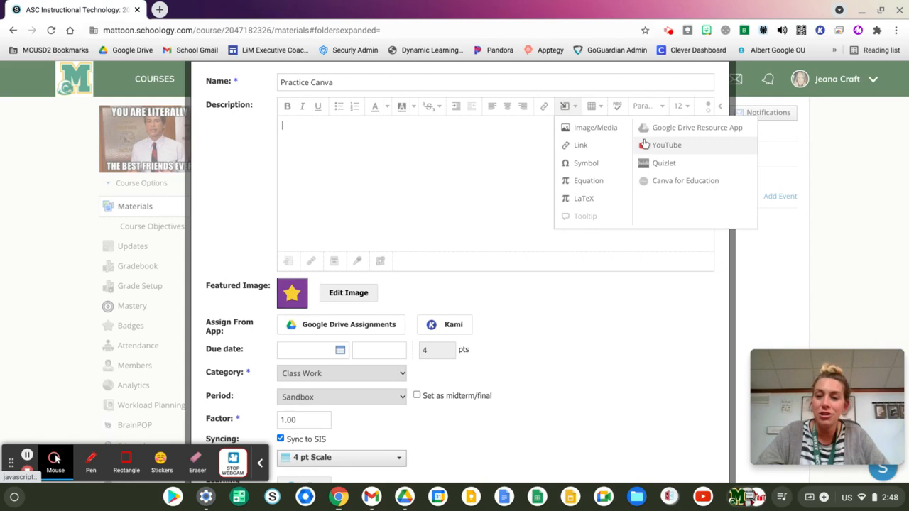
{"action": "mouse_move", "coordinate": [685, 180]}
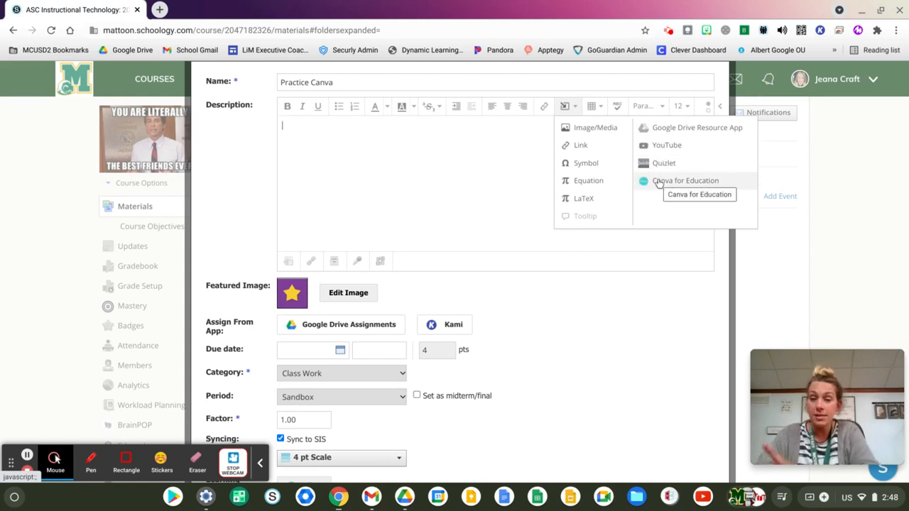
{"action": "left_click", "coordinate": [684, 180]}
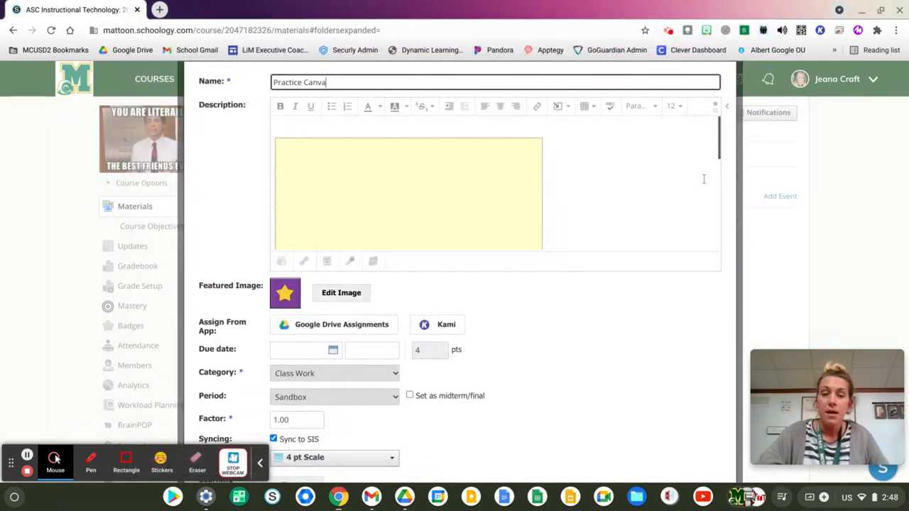
{"action": "mouse_move", "coordinate": [460, 188]}
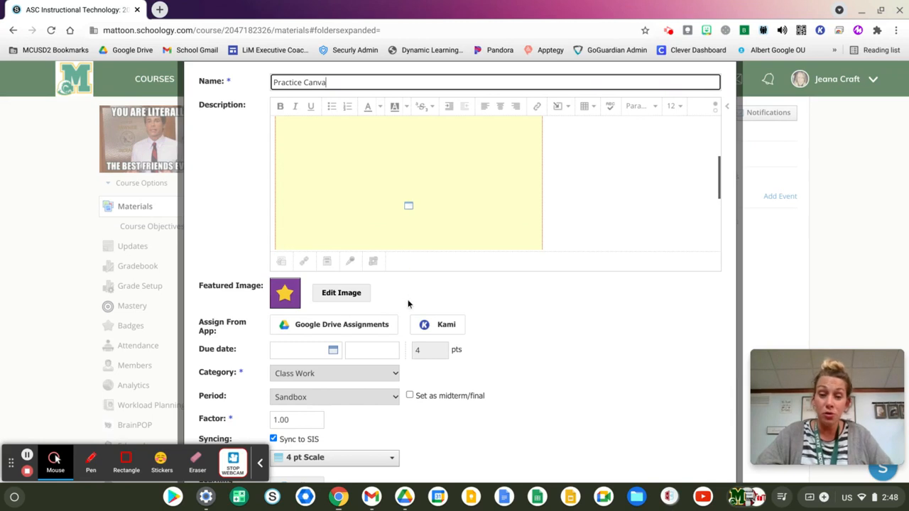
{"action": "mouse_move", "coordinate": [335, 353]}
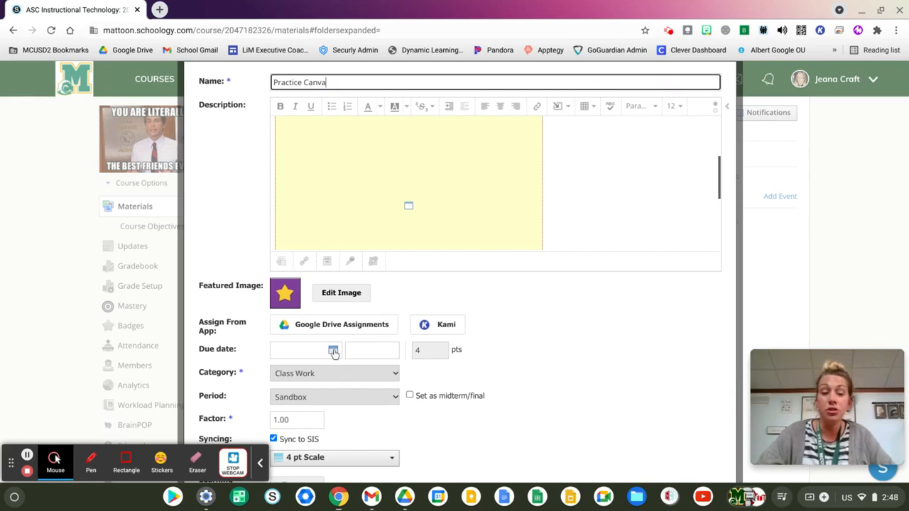
{"action": "mouse_move", "coordinate": [327, 404]}
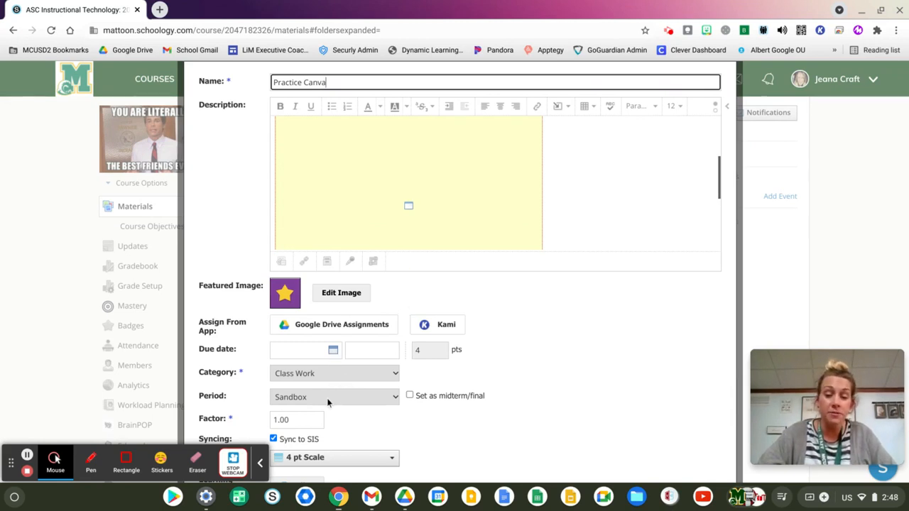
{"action": "scroll", "scroll_direction": "down", "scroll_amount": 3}
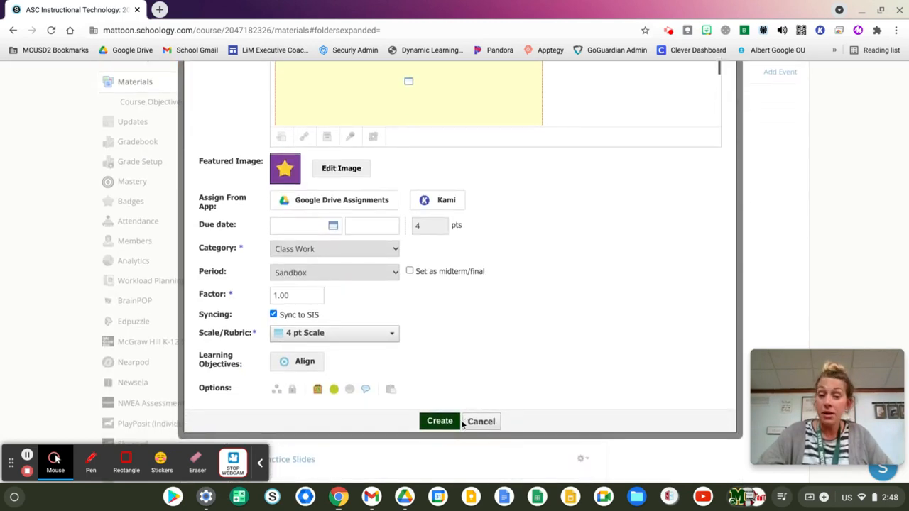
Step: Create the Practice Canva assignment and return to the materials list
{"action": "left_click", "coordinate": [439, 420]}
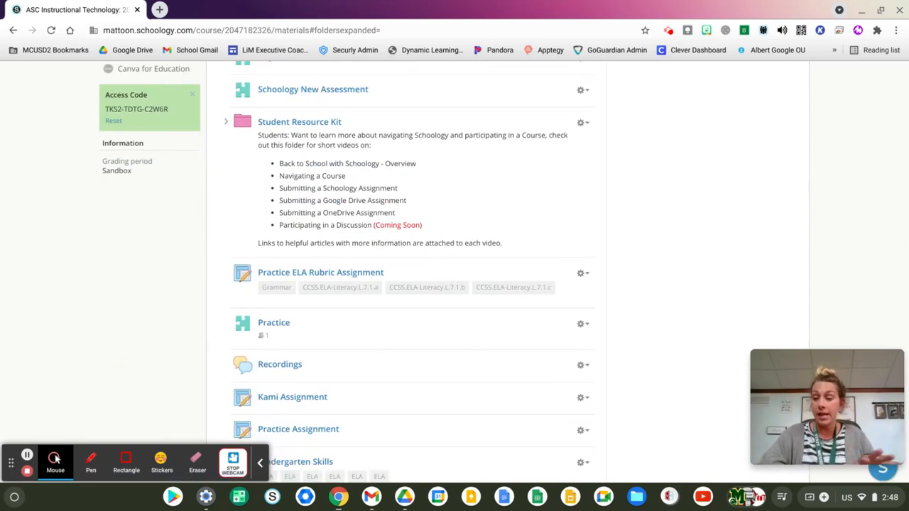
{"action": "scroll", "scroll_direction": "down", "scroll_amount": 3}
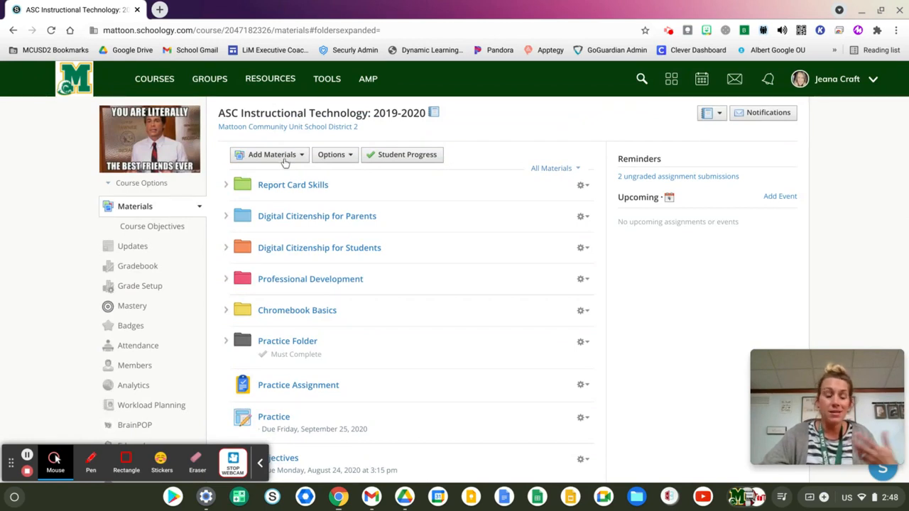
Step: Show the Add Materials menu listing material types including Canva for Education
{"action": "left_click", "coordinate": [271, 153]}
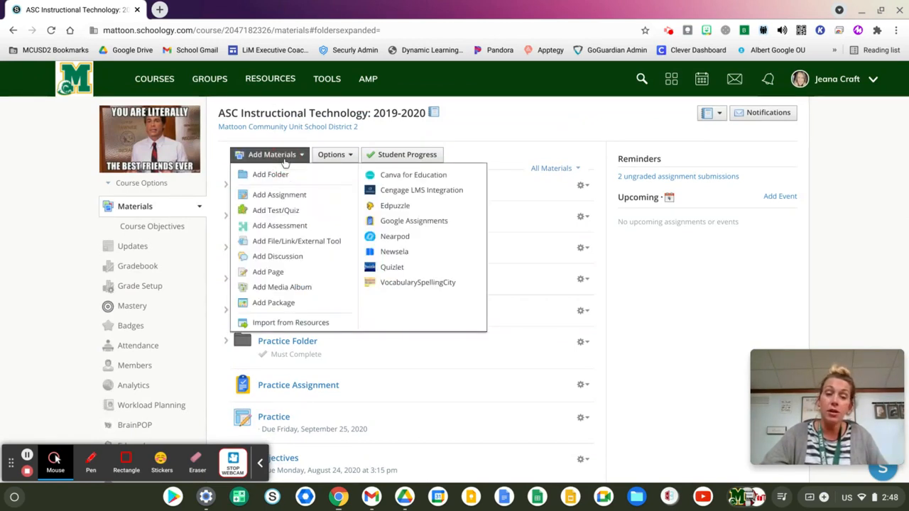
{"action": "mouse_move", "coordinate": [423, 175]}
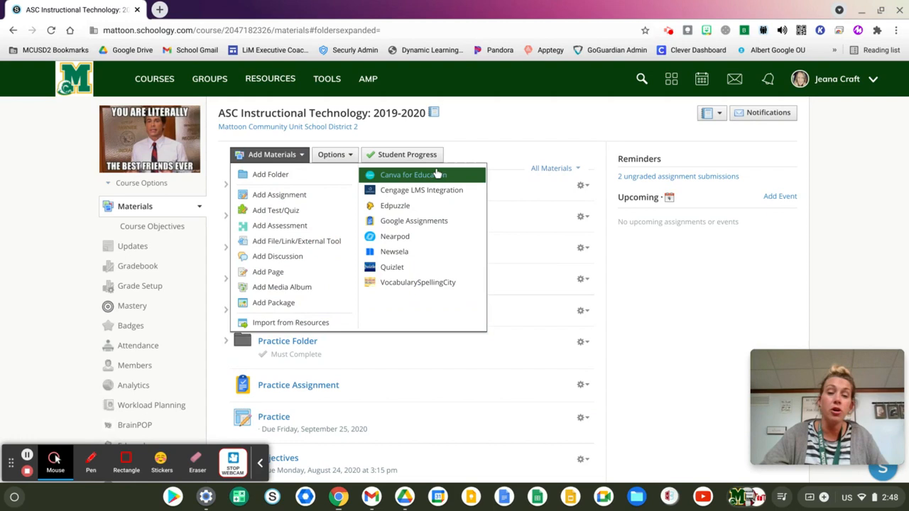
{"action": "mouse_move", "coordinate": [423, 182]}
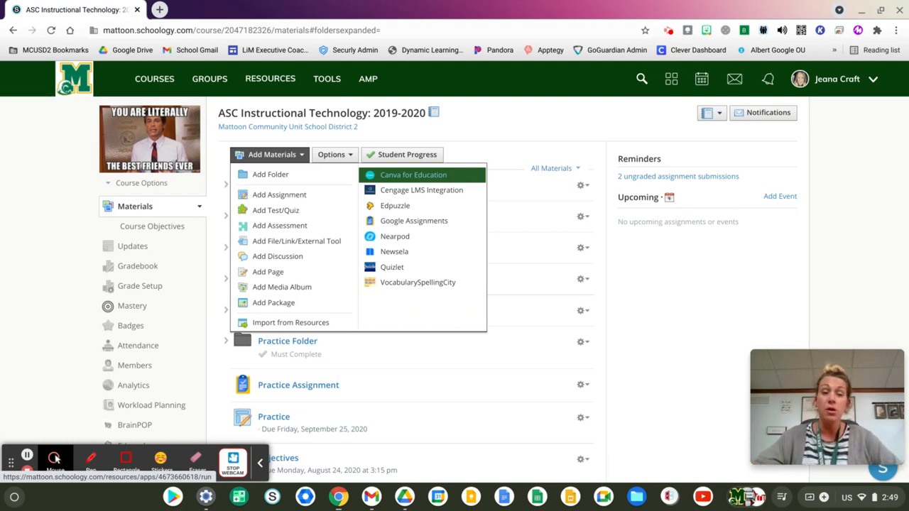
{"action": "mouse_move", "coordinate": [416, 178]}
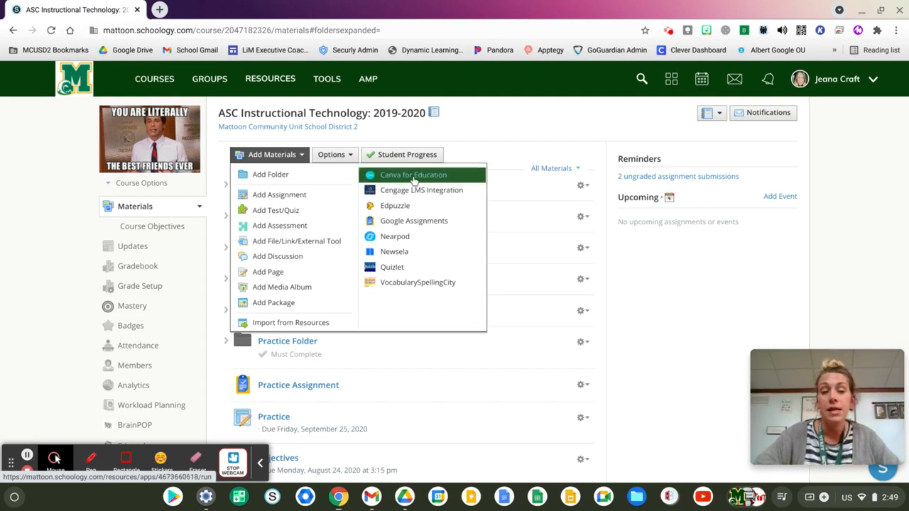
{"action": "mouse_move", "coordinate": [312, 168]}
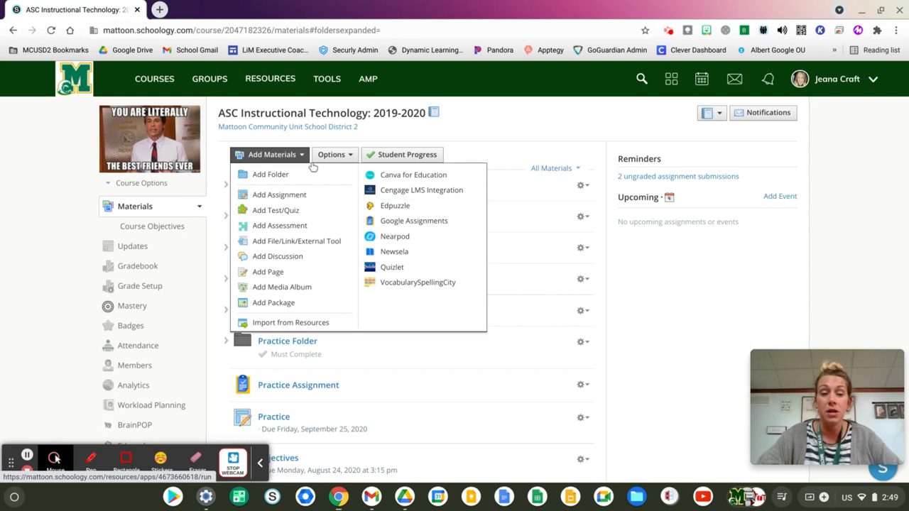
{"action": "mouse_move", "coordinate": [552, 116]}
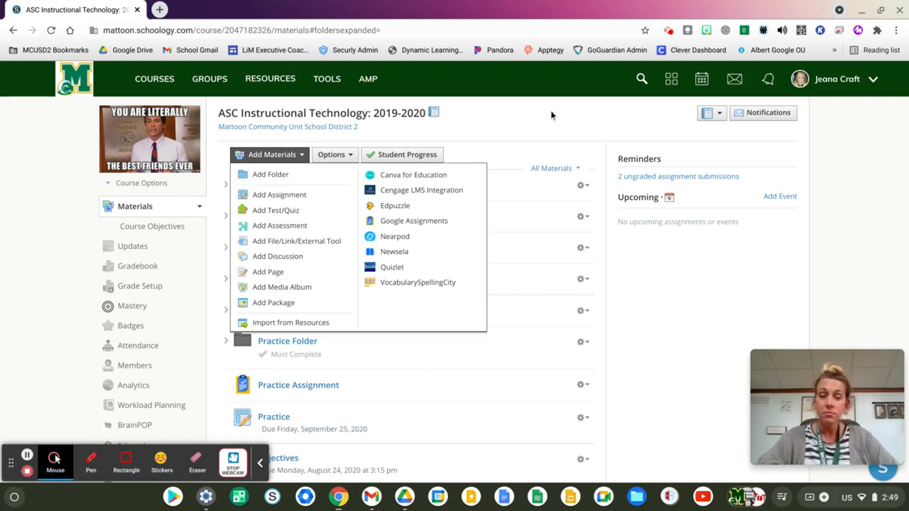
Step: Open the Practice Canva assignment and look over its embedded SpecTECHular Gem design
{"action": "scroll", "scroll_direction": "down", "scroll_amount": 3}
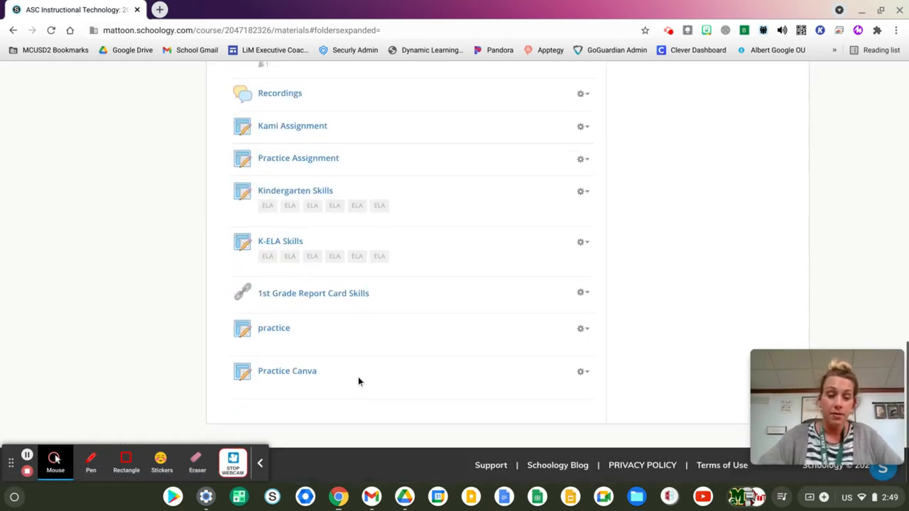
{"action": "mouse_move", "coordinate": [287, 371]}
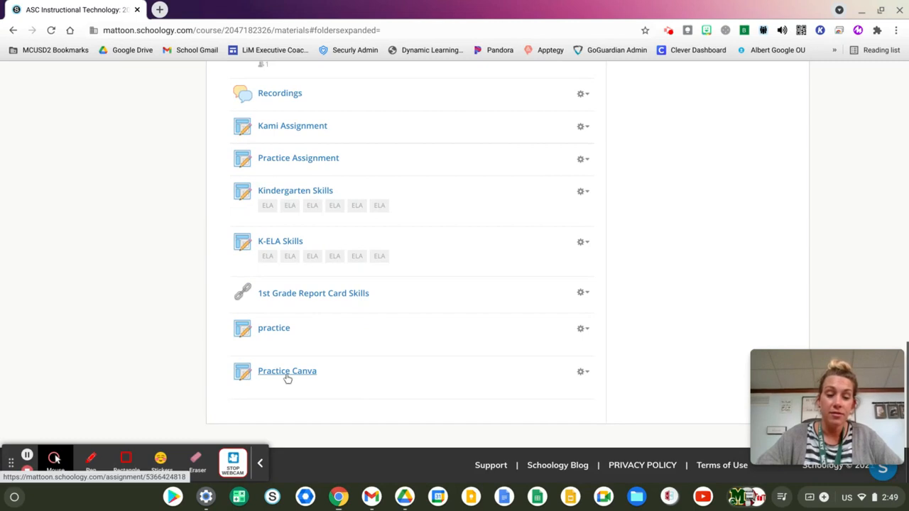
{"action": "left_click", "coordinate": [287, 371]}
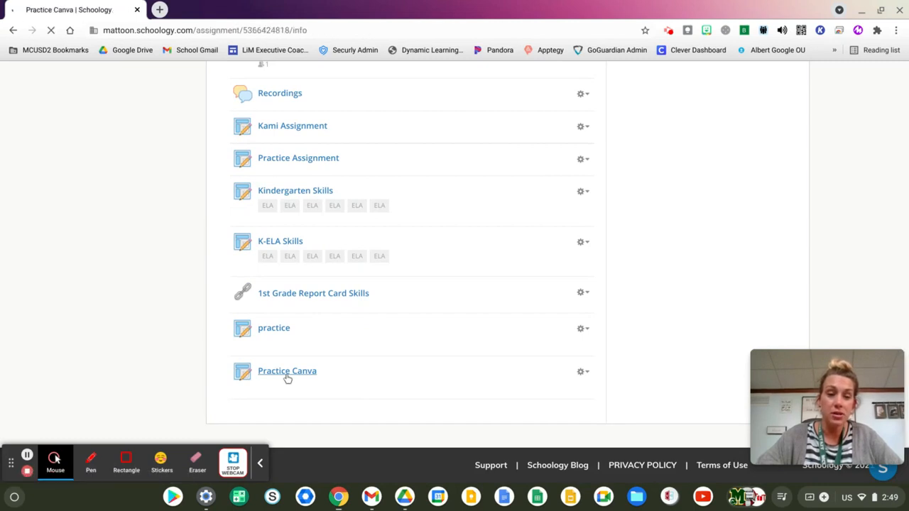
{"action": "left_click", "coordinate": [287, 370]}
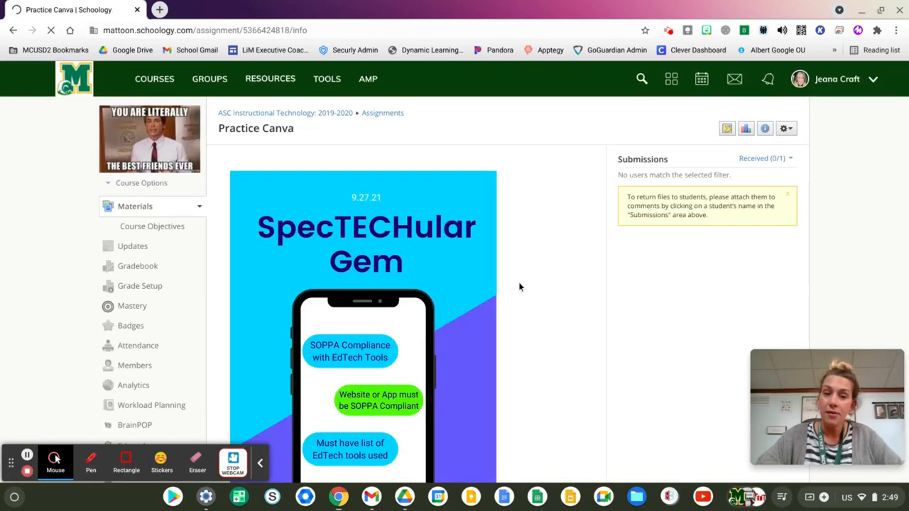
{"action": "scroll", "scroll_direction": "down", "scroll_amount": 3}
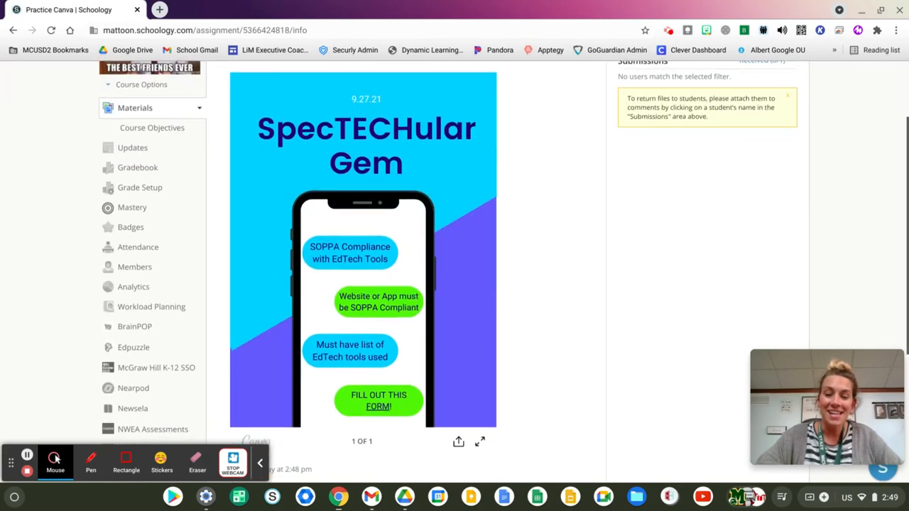
{"action": "scroll", "scroll_direction": "up", "scroll_amount": 3}
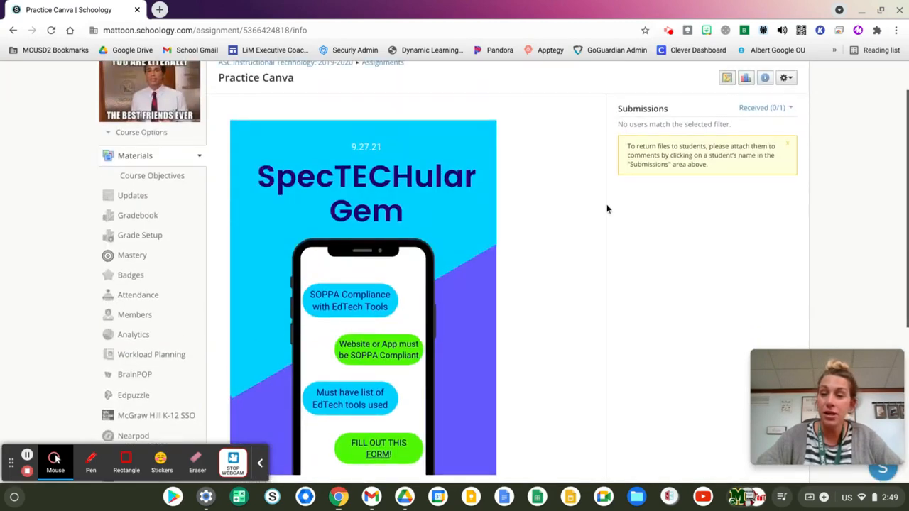
{"action": "scroll", "scroll_direction": "up", "scroll_amount": 3}
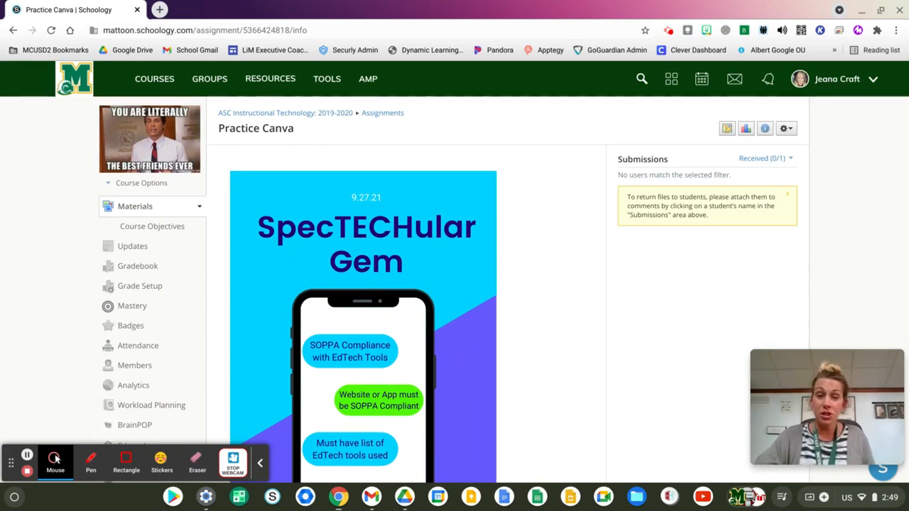
{"action": "mouse_move", "coordinate": [502, 497]}
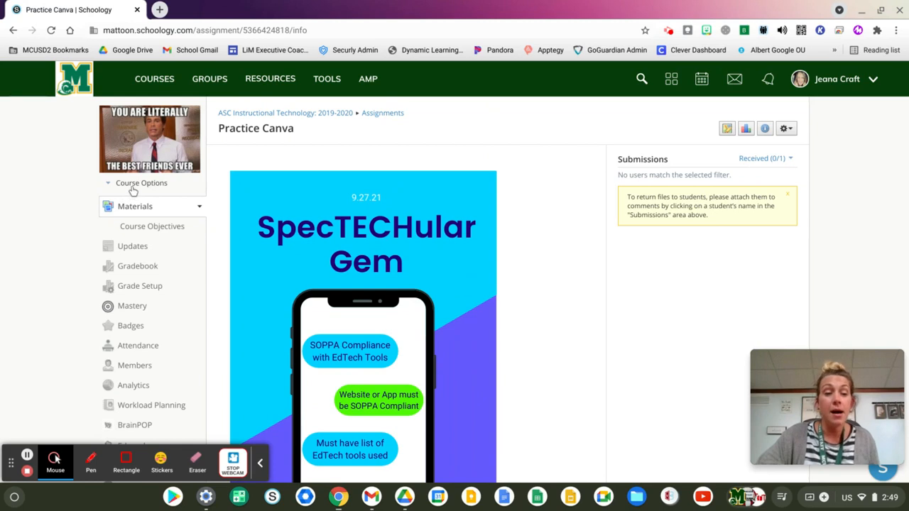
Step: View the course as Jim Practice Student and launch Canva for Education from the sidebar
{"action": "left_click", "coordinate": [142, 182]}
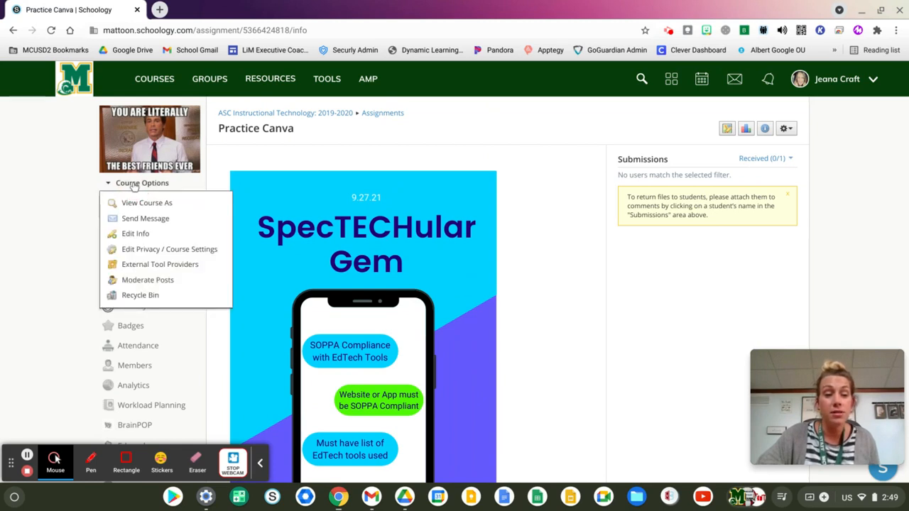
{"action": "left_click", "coordinate": [148, 202]}
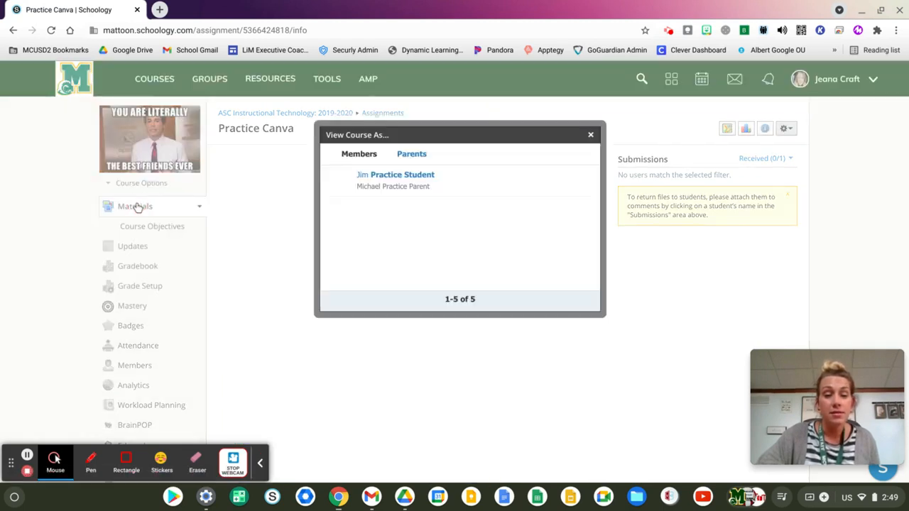
{"action": "left_click", "coordinate": [402, 173]}
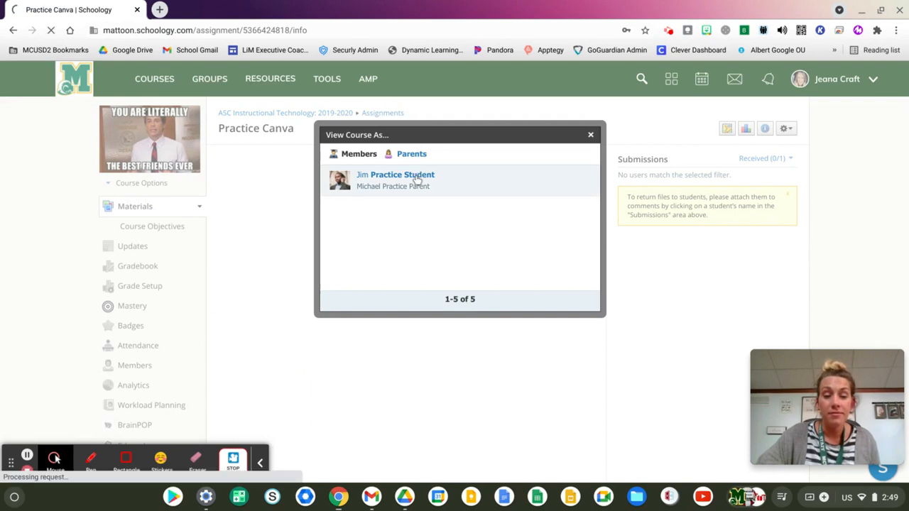
{"action": "left_click", "coordinate": [395, 174]}
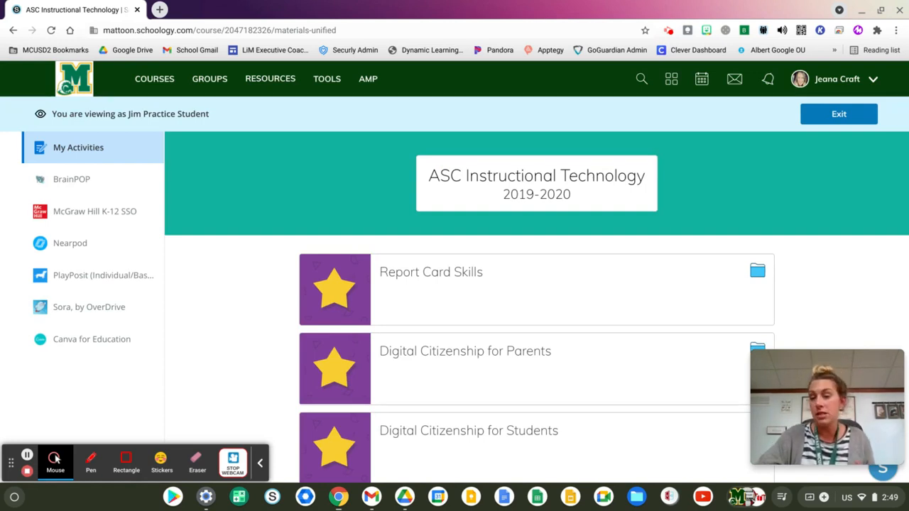
{"action": "mouse_move", "coordinate": [213, 301]}
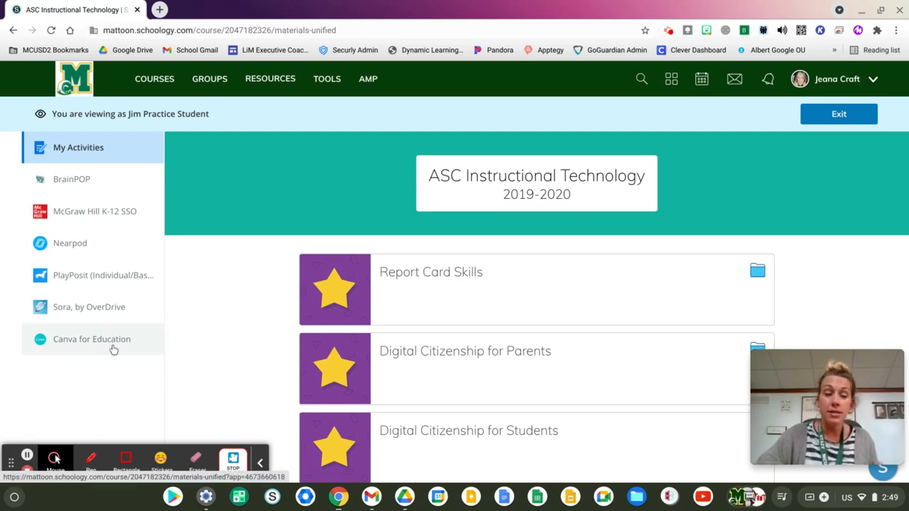
{"action": "left_click", "coordinate": [90, 338]}
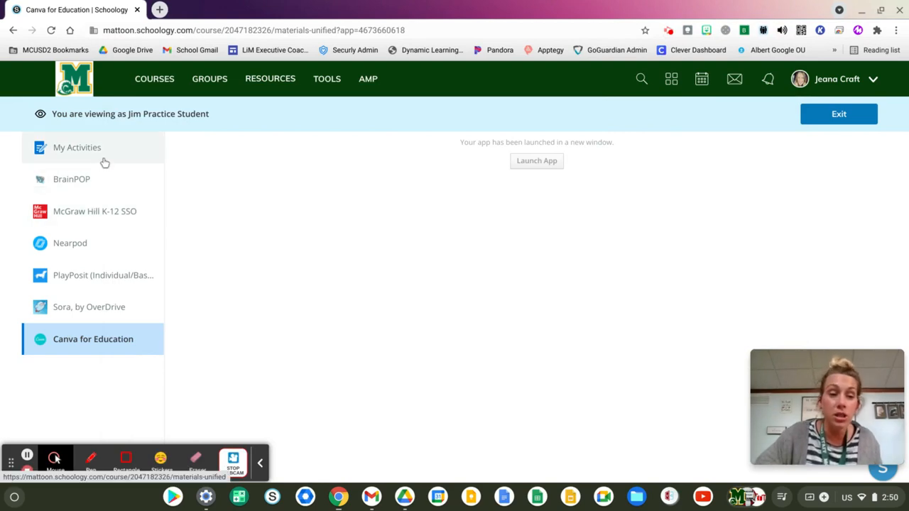
Step: From My Activities, open Practice Canva as the student and review the Photo, Video, Audio, Upload and Type submission options
{"action": "left_click", "coordinate": [79, 146]}
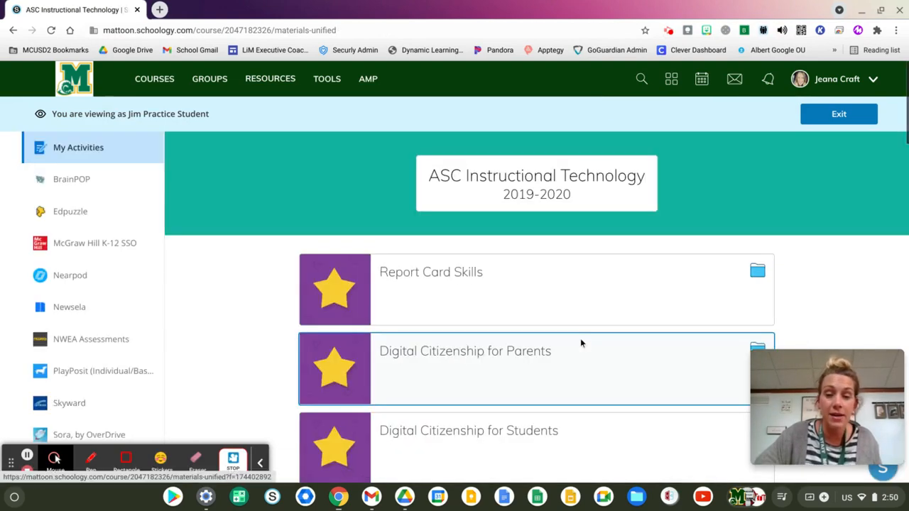
{"action": "scroll", "scroll_direction": "down", "scroll_amount": 3}
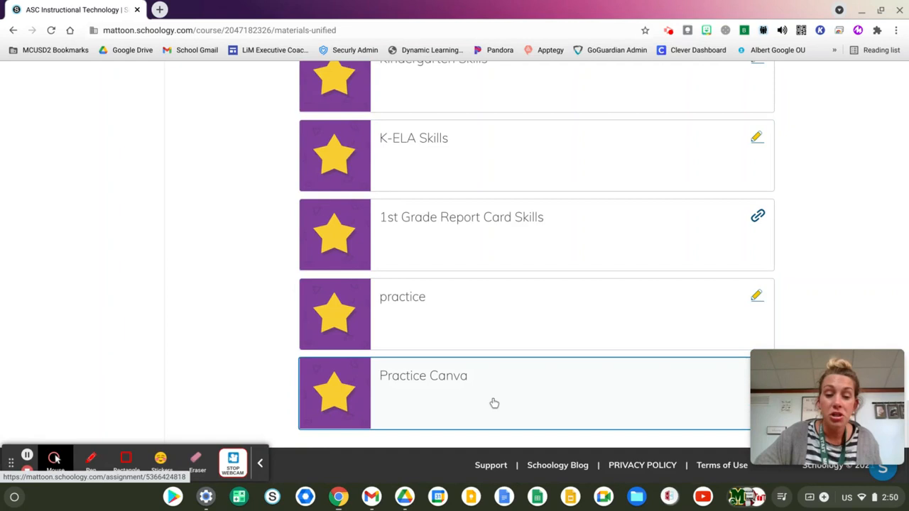
{"action": "left_click", "coordinate": [423, 375]}
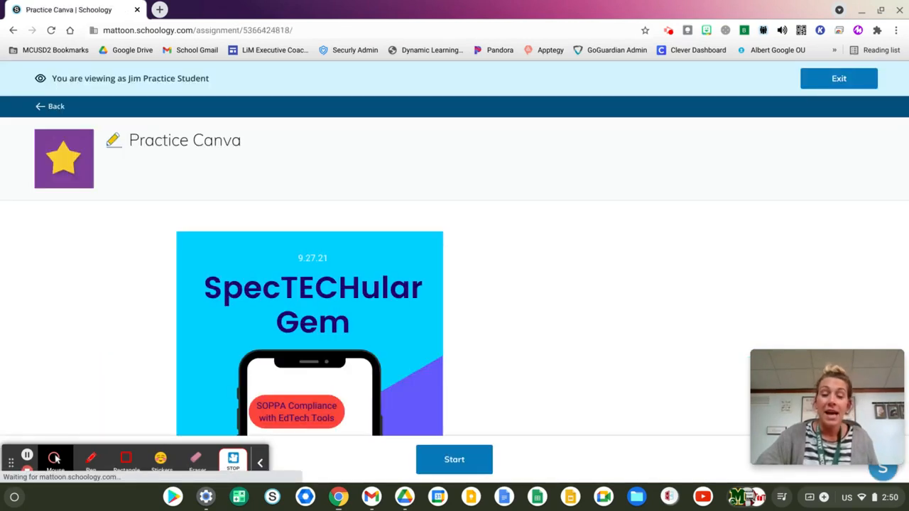
{"action": "scroll", "scroll_direction": "down", "scroll_amount": 3}
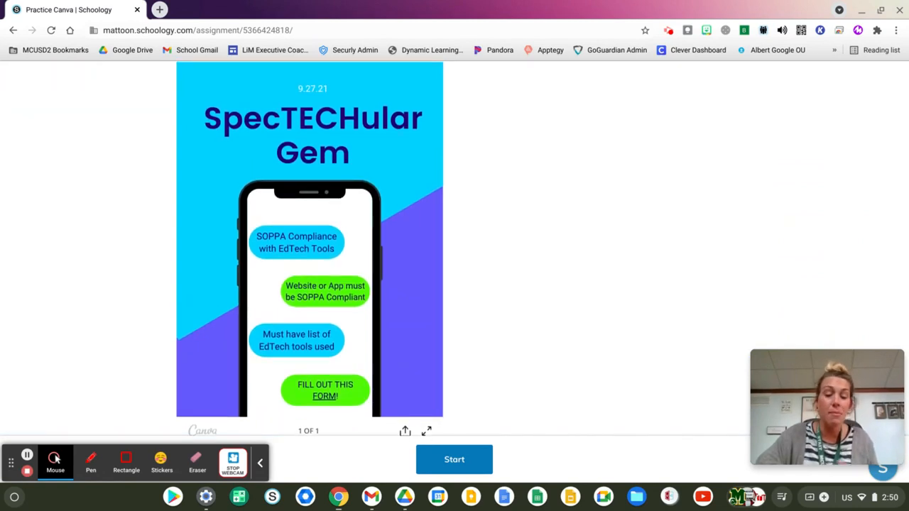
{"action": "scroll", "scroll_direction": "down", "scroll_amount": 3}
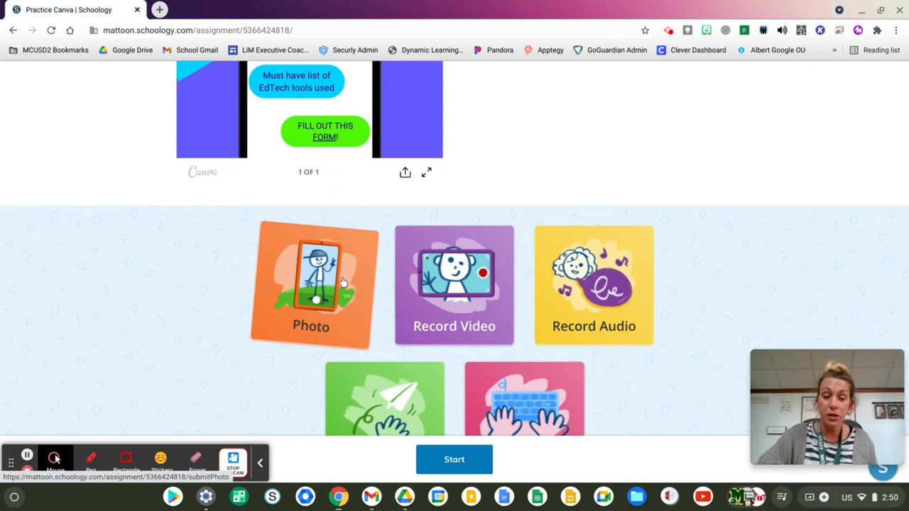
{"action": "scroll", "scroll_direction": "down", "scroll_amount": 3}
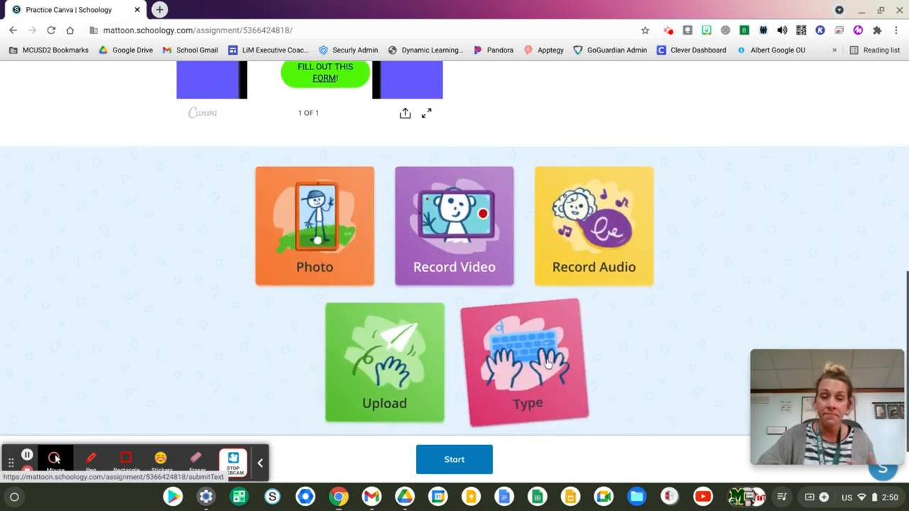
{"action": "scroll", "scroll_direction": "up", "scroll_amount": 3}
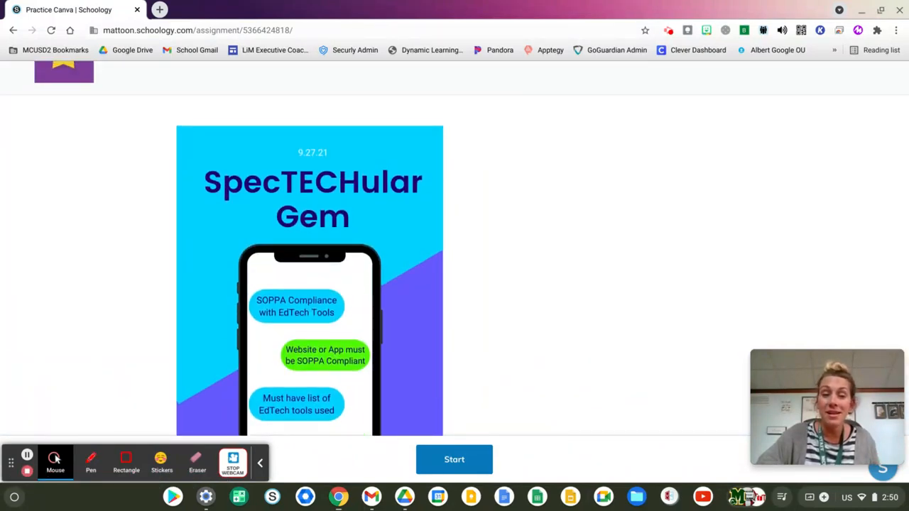
{"action": "scroll", "scroll_direction": "down", "scroll_amount": 3}
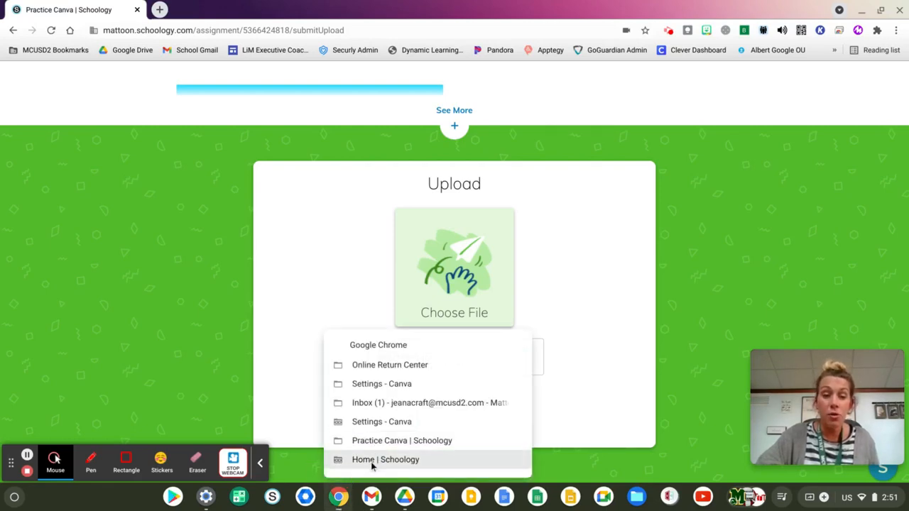
Step: In the incognito student window, upload mattoon-logo.png and submit it with I'm Done
{"action": "left_click", "coordinate": [387, 461]}
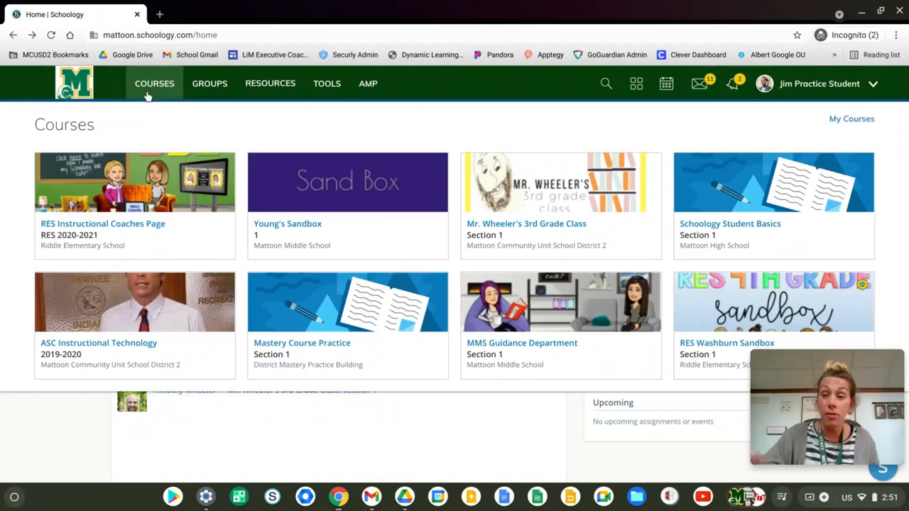
{"action": "mouse_move", "coordinate": [97, 319]}
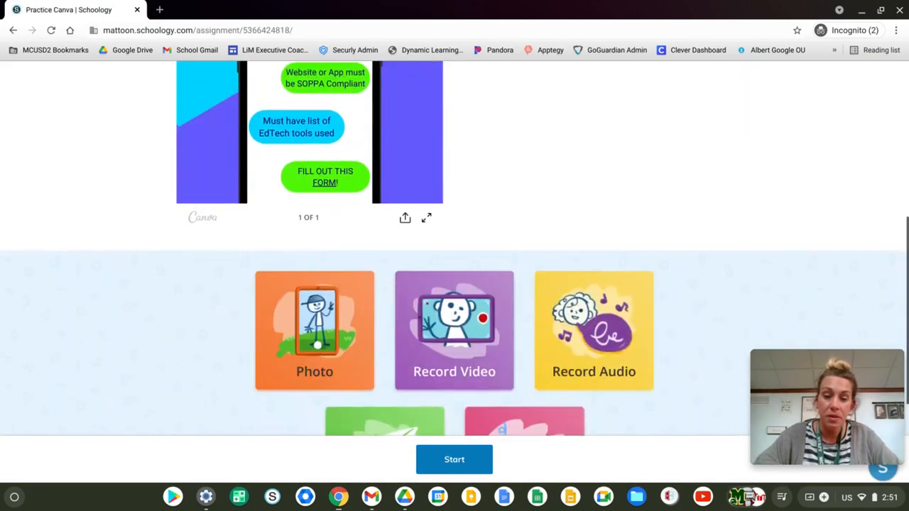
{"action": "left_click", "coordinate": [455, 460]}
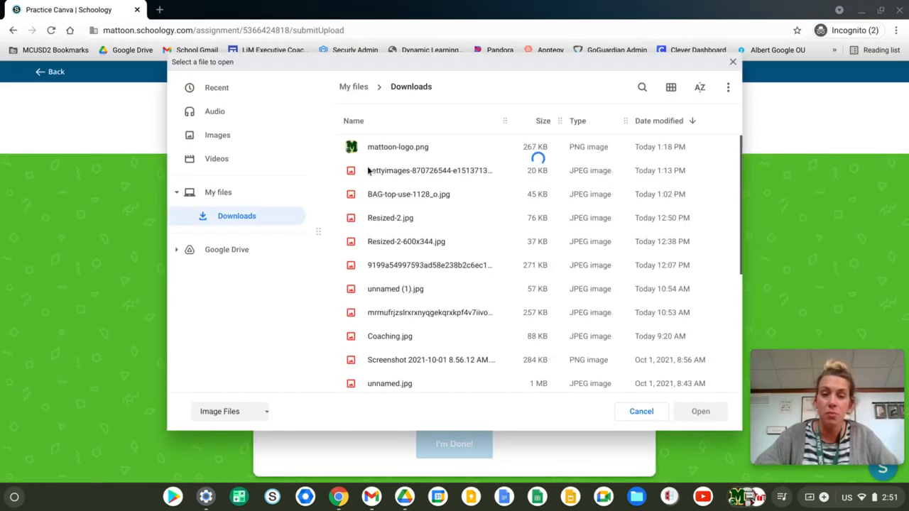
{"action": "left_click", "coordinate": [397, 146]}
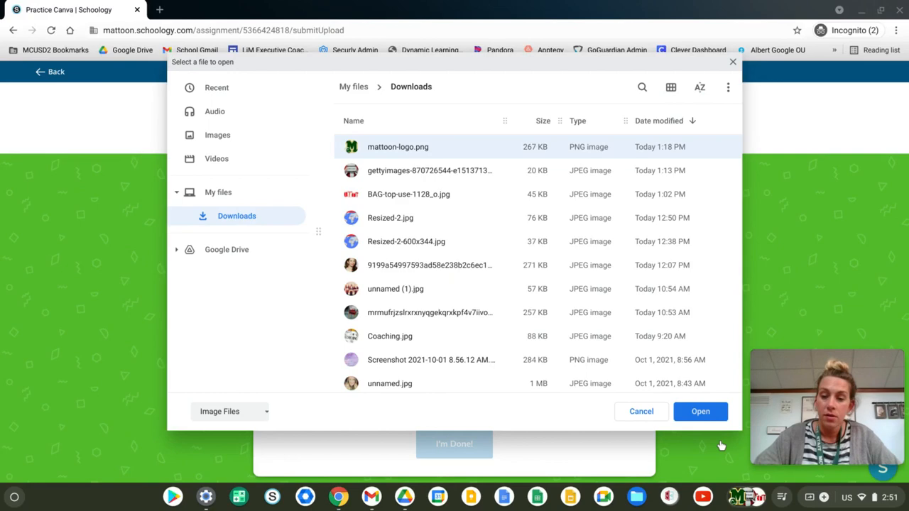
{"action": "left_click", "coordinate": [700, 412]}
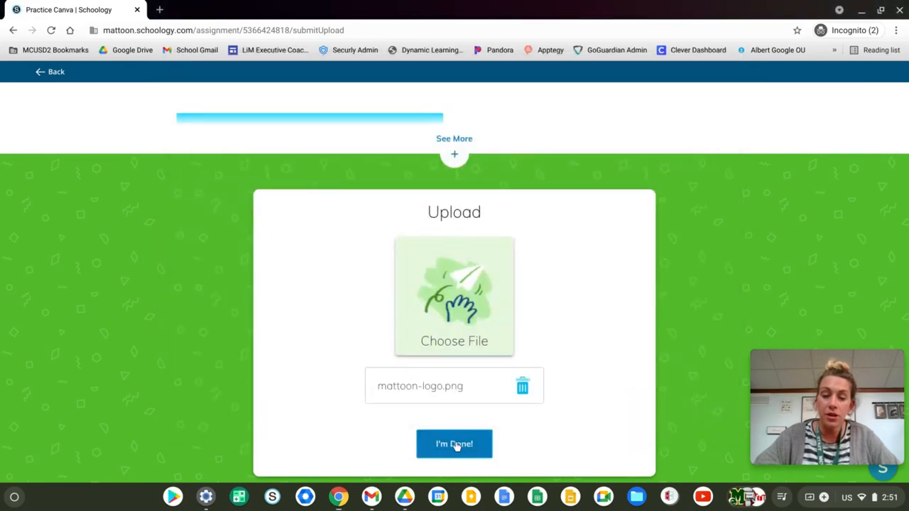
{"action": "left_click", "coordinate": [455, 444]}
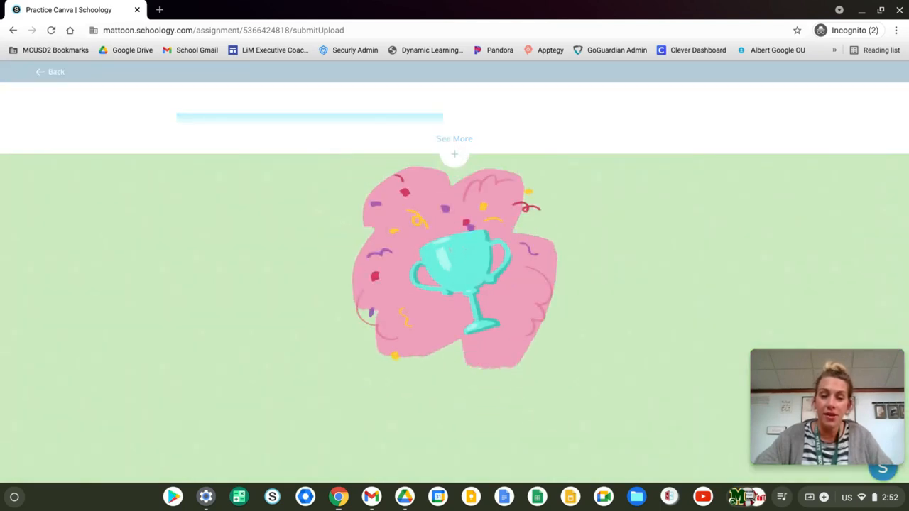
{"action": "mouse_move", "coordinate": [515, 300]}
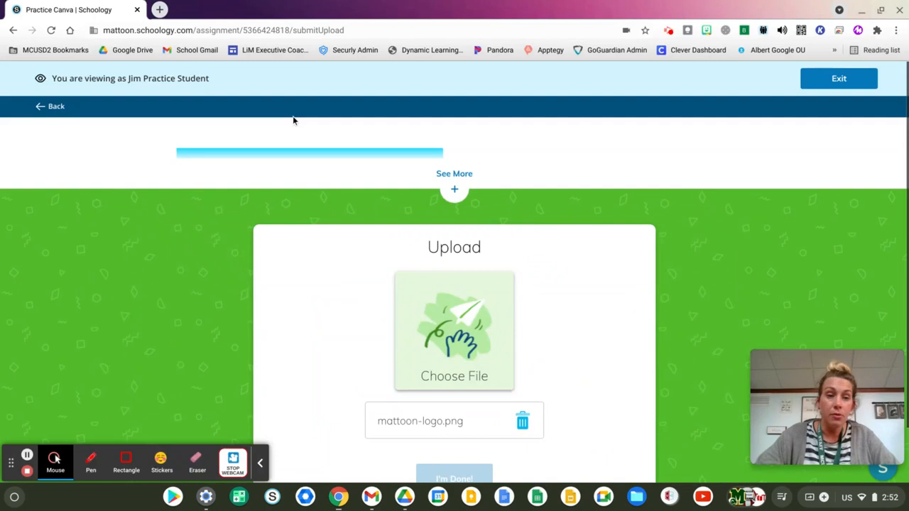
{"action": "mouse_move", "coordinate": [838, 78]}
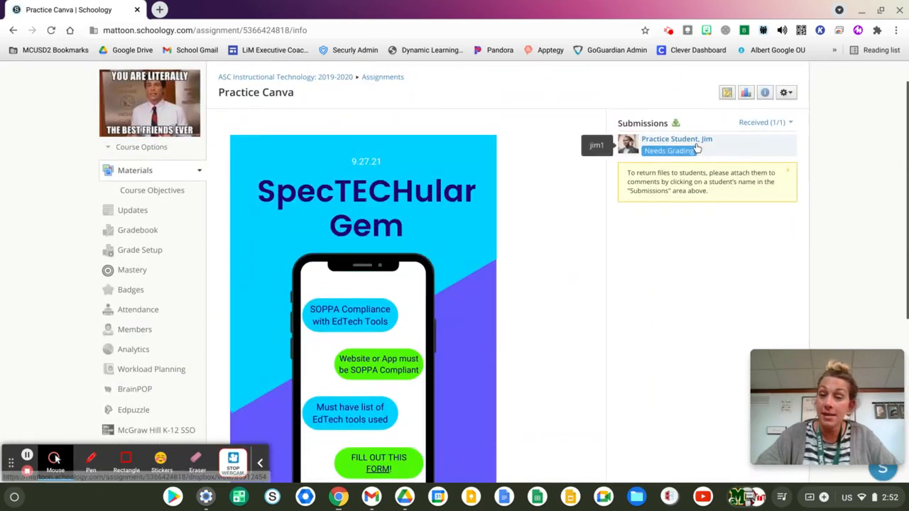
Step: Preview Jim Practice Student's image submission in the teacher view, then close the viewer
{"action": "left_click", "coordinate": [668, 151]}
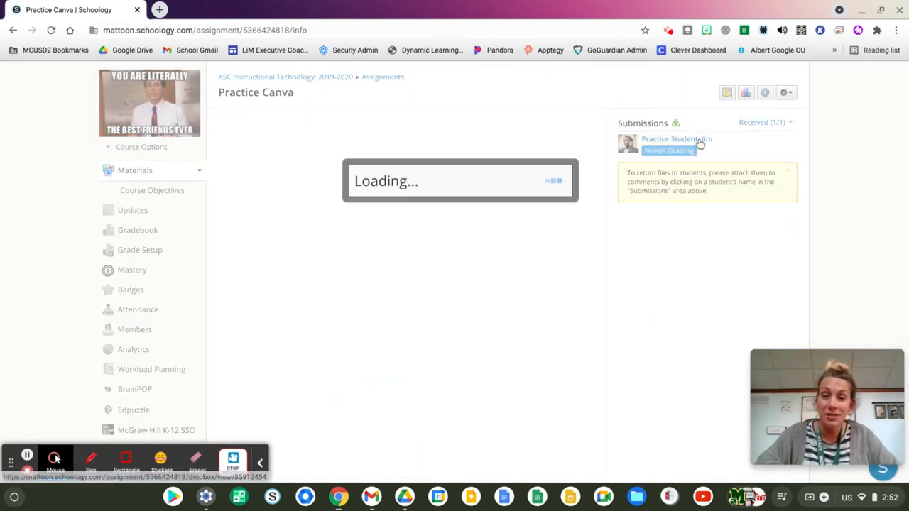
{"action": "left_click", "coordinate": [676, 139]}
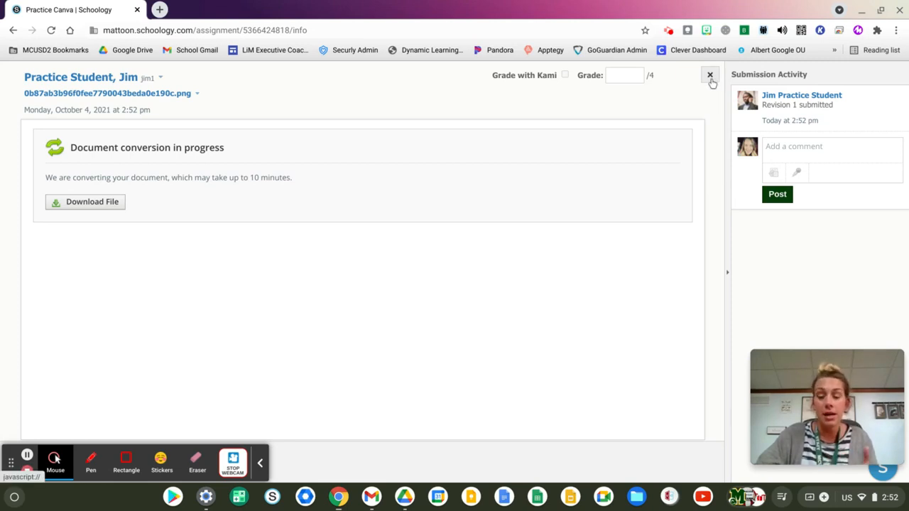
{"action": "left_click", "coordinate": [708, 73]}
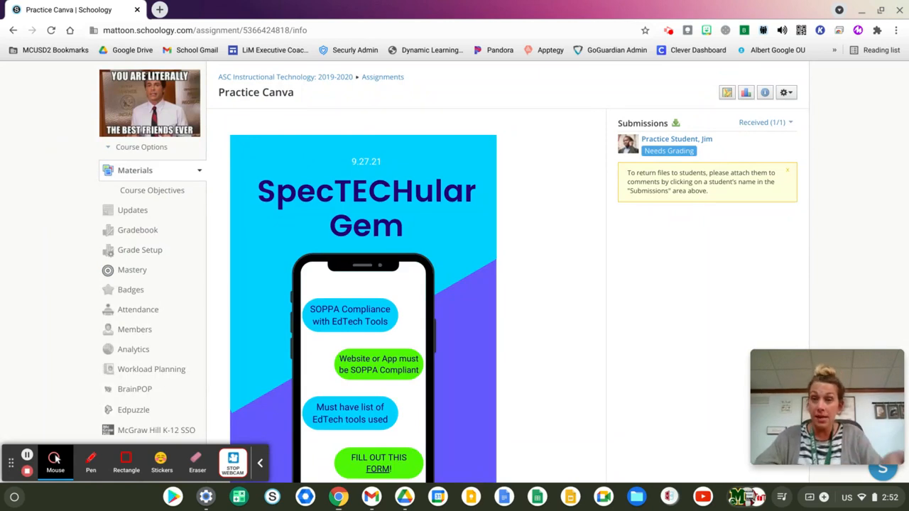
{"action": "scroll", "scroll_direction": "down", "scroll_amount": 3}
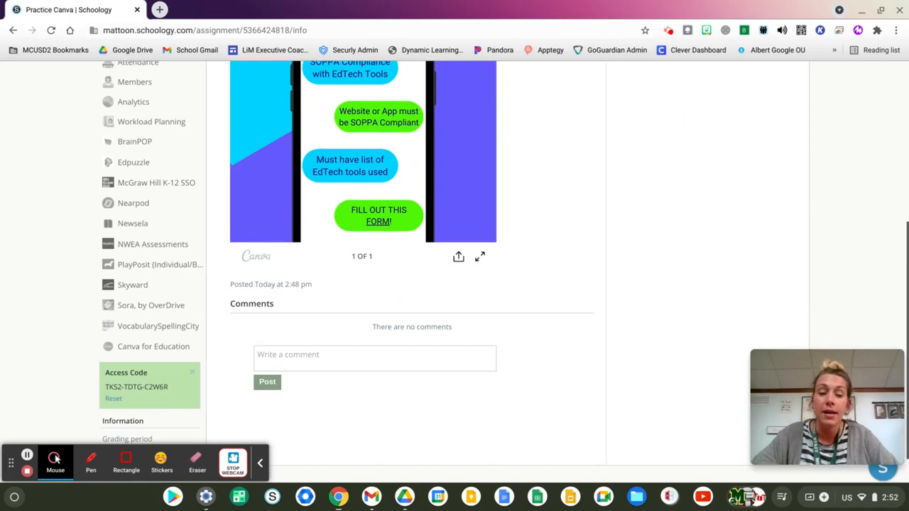
{"action": "scroll", "scroll_direction": "up", "scroll_amount": 3}
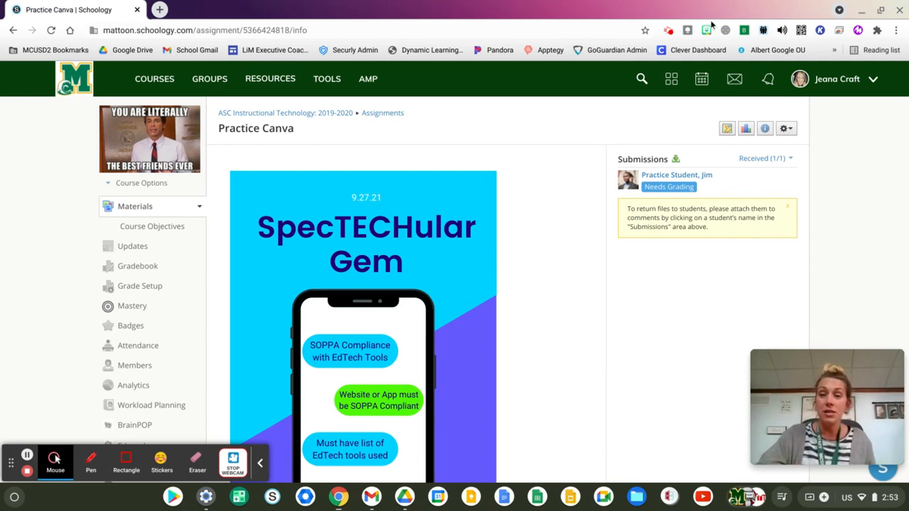
{"action": "mouse_move", "coordinate": [667, 30]}
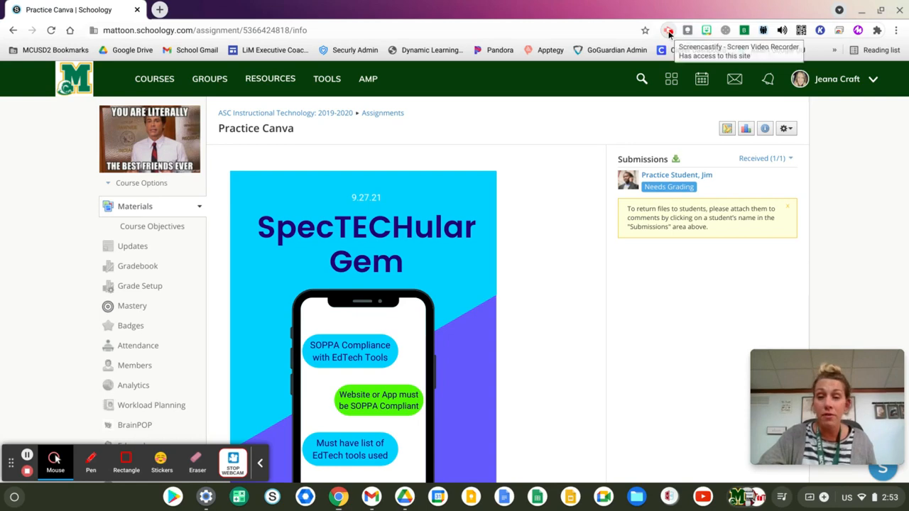